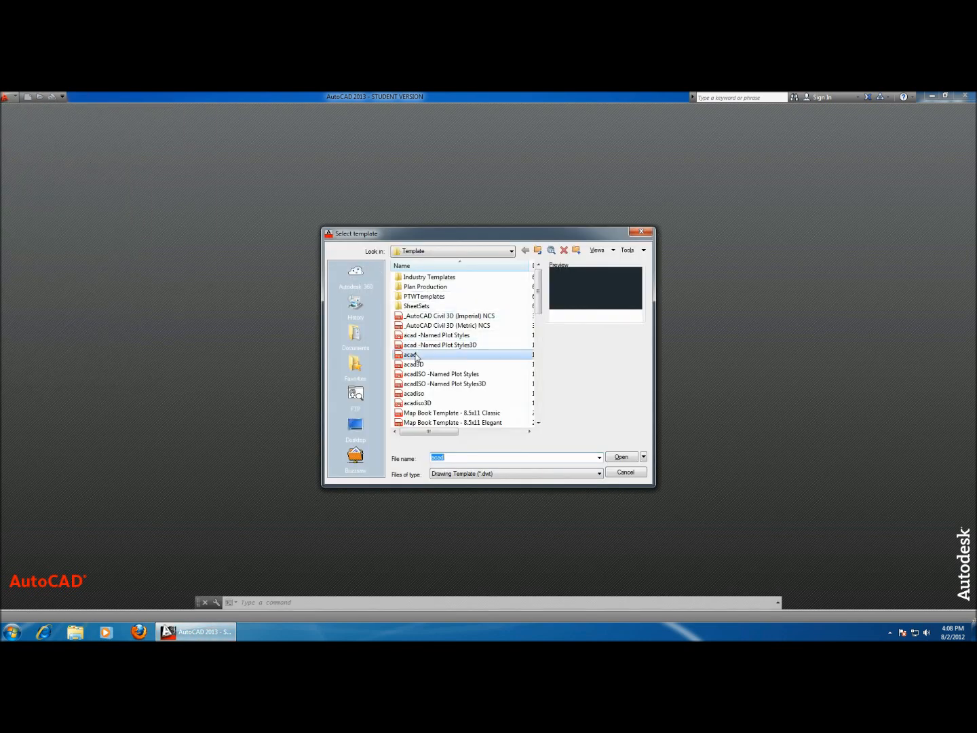
Step: Start a new drawing from the acad template and continue past the educational warning
left_click(621, 456)
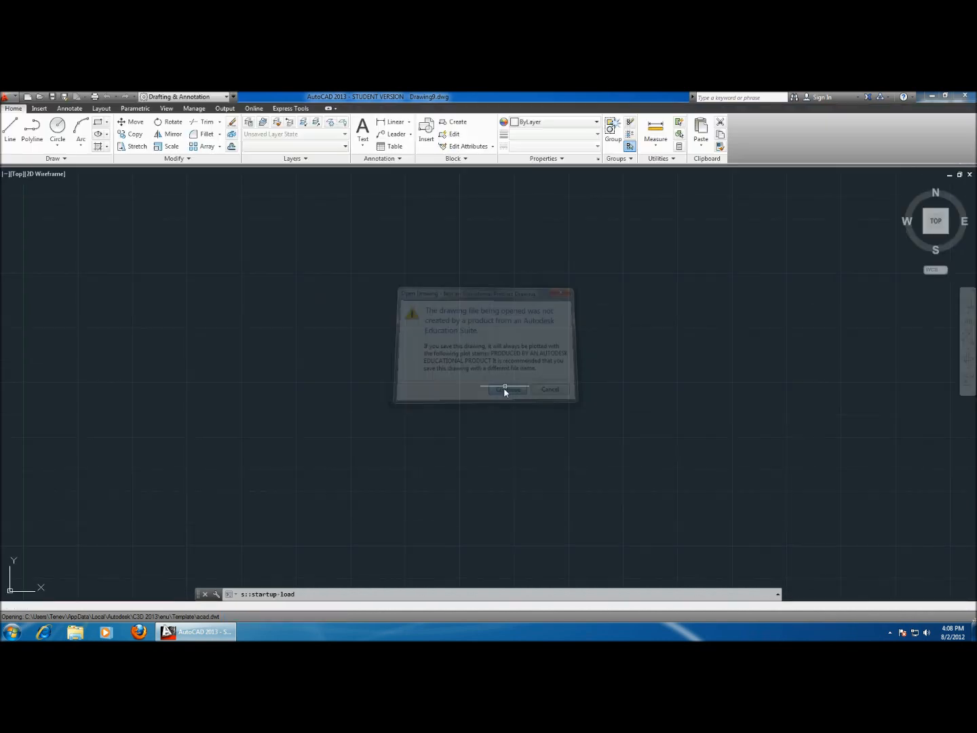
left_click(506, 388)
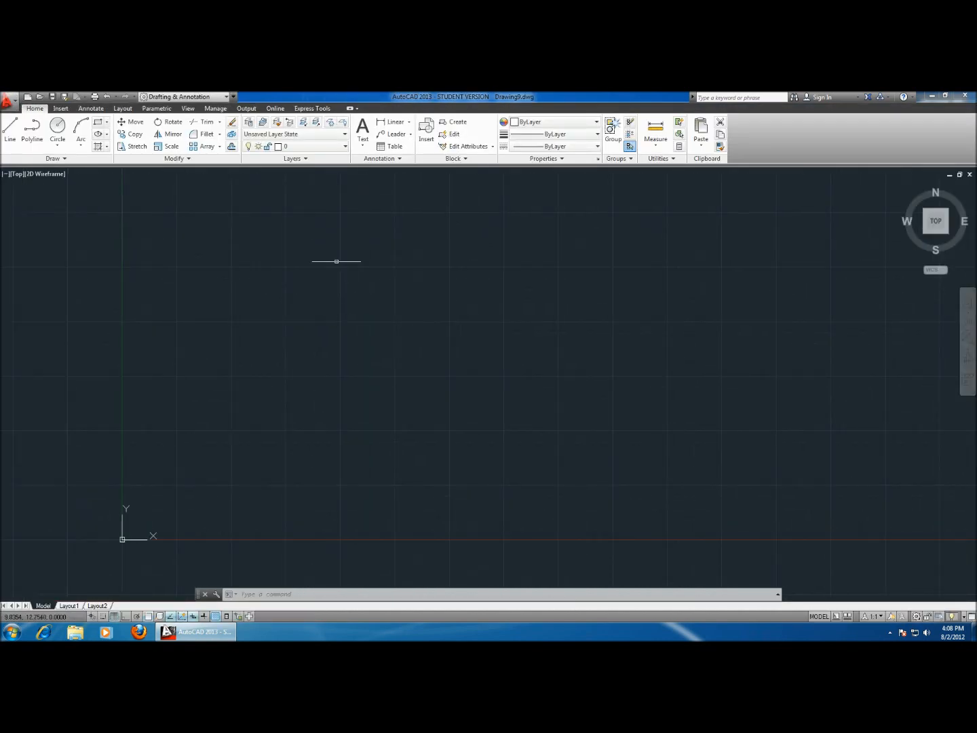
mouse_move(334, 270)
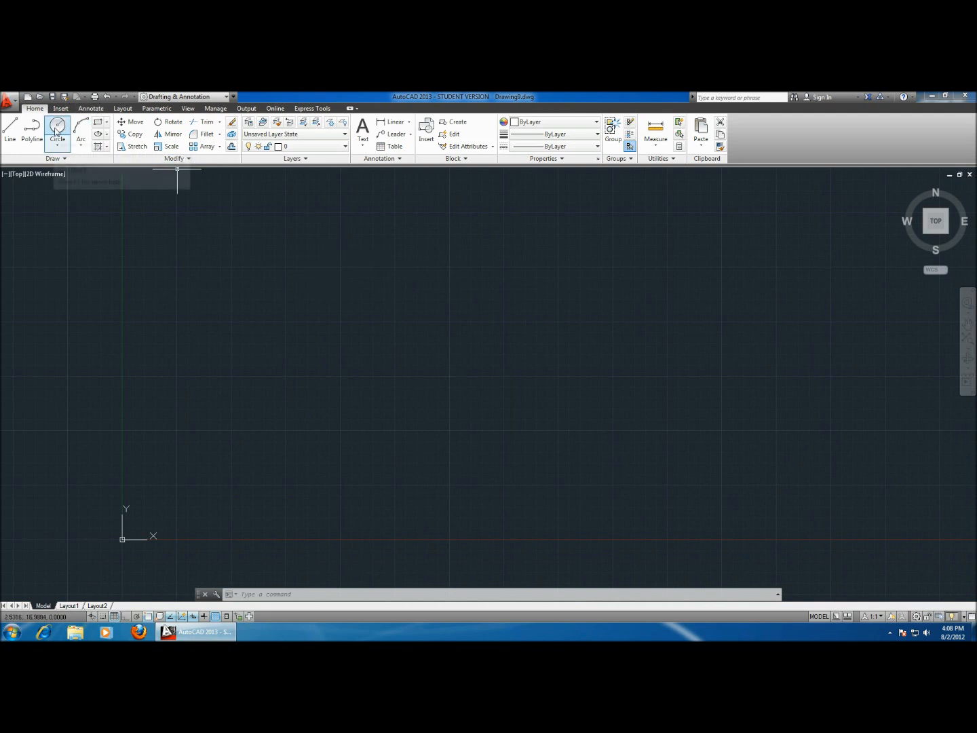
Step: Begin the Circle command and confirm the first bolt-hole circle's center point
left_click(57, 129)
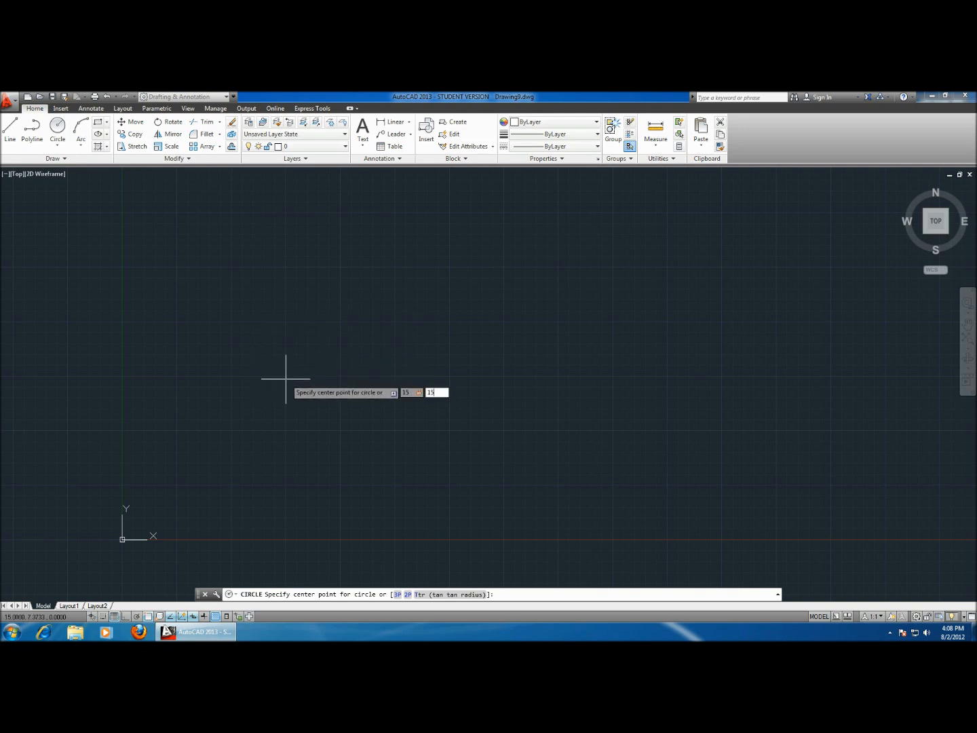
key("Return")
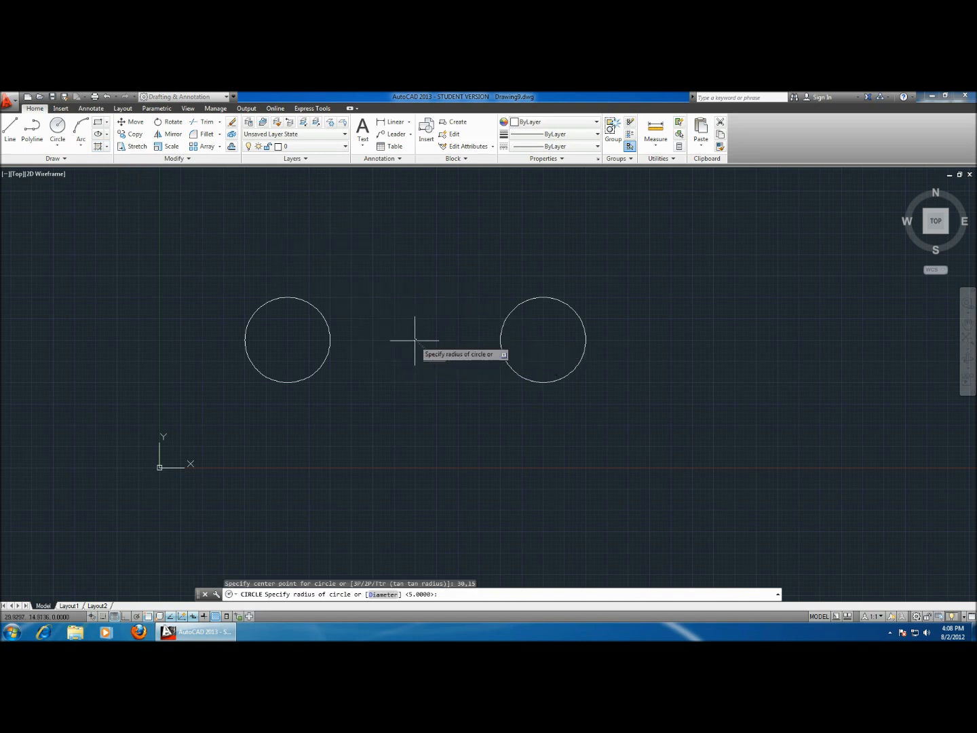
mouse_move(434, 220)
type("12")
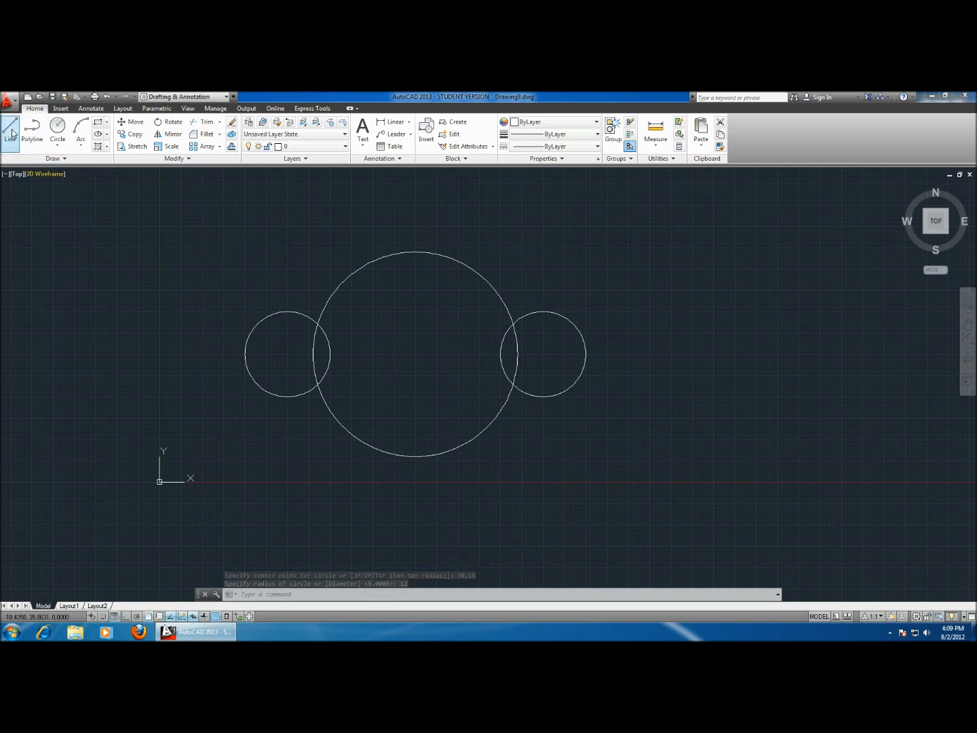
left_click(10, 129)
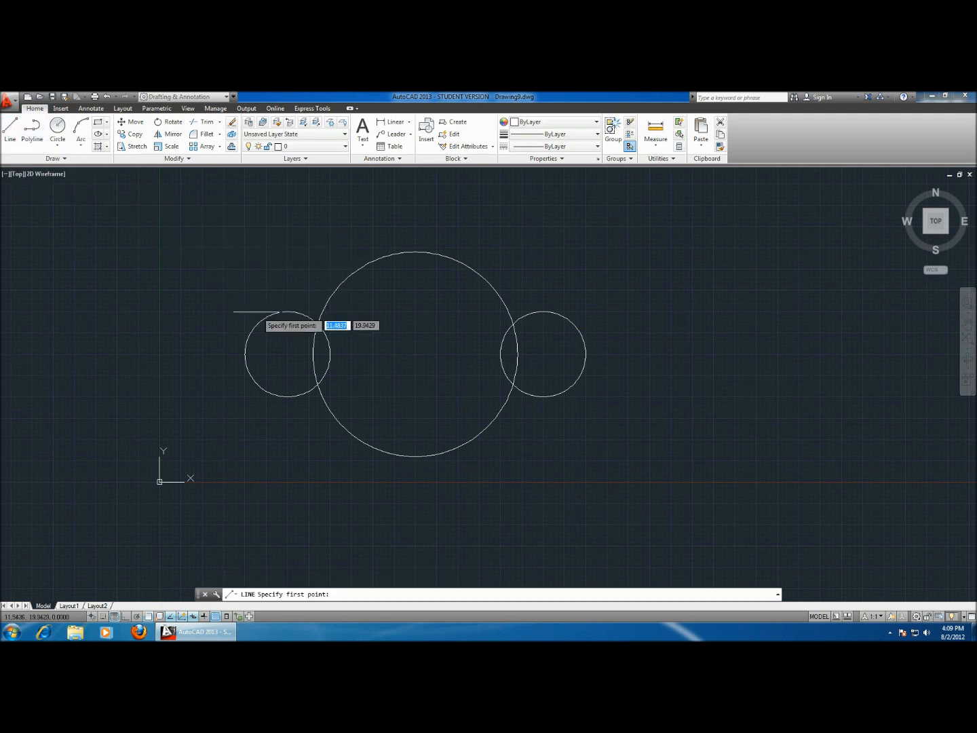
mouse_move(255, 326)
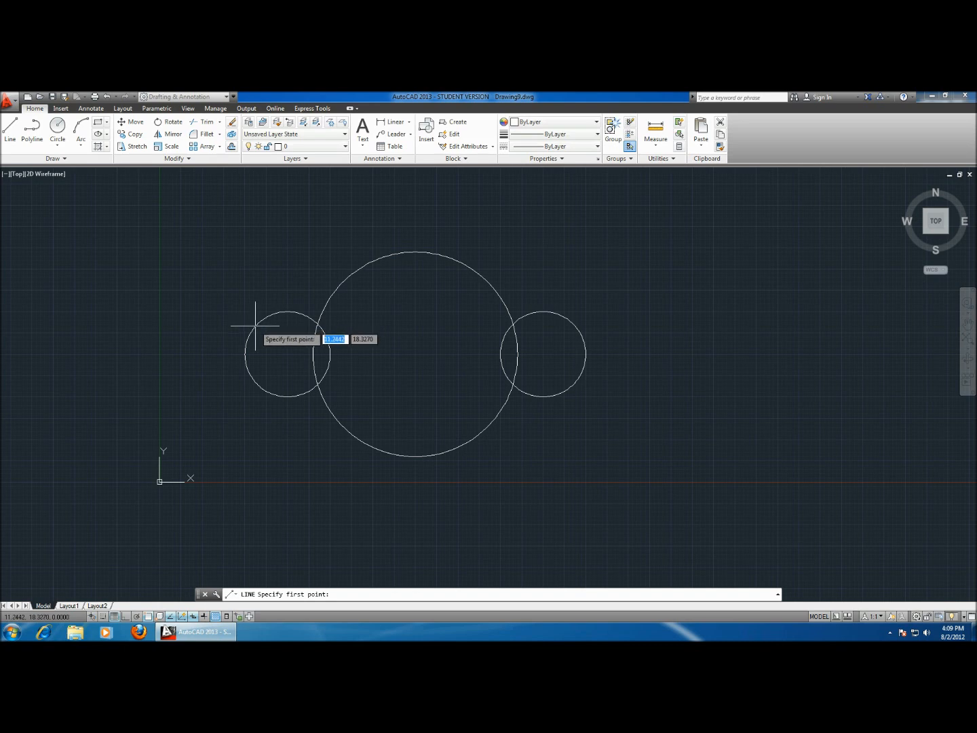
left_click(255, 324)
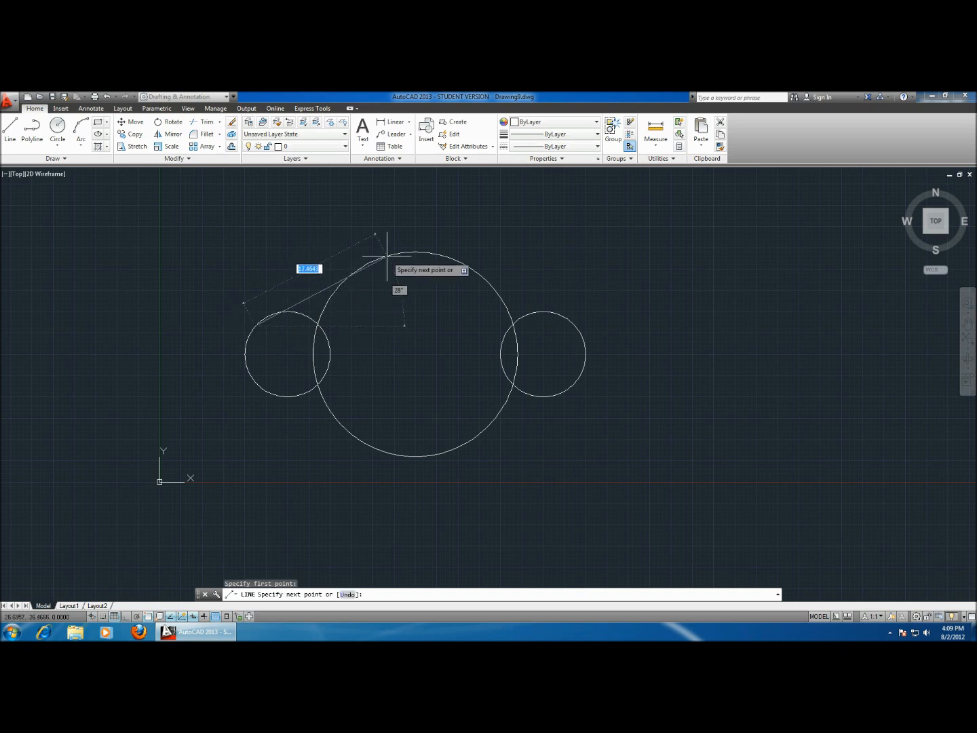
mouse_move(394, 255)
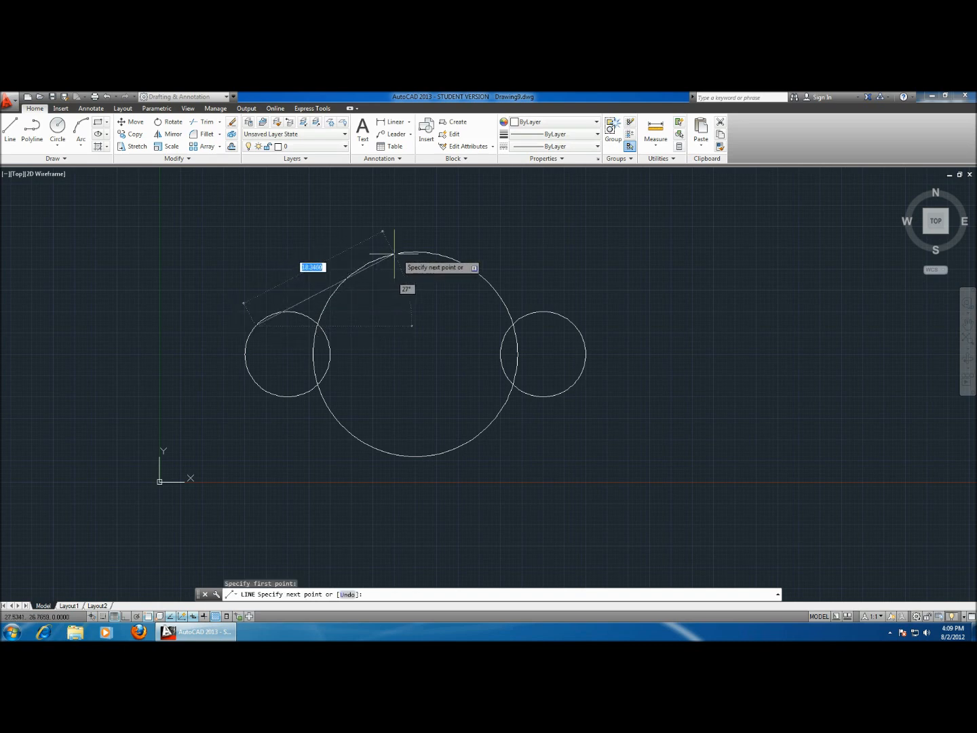
mouse_move(383, 258)
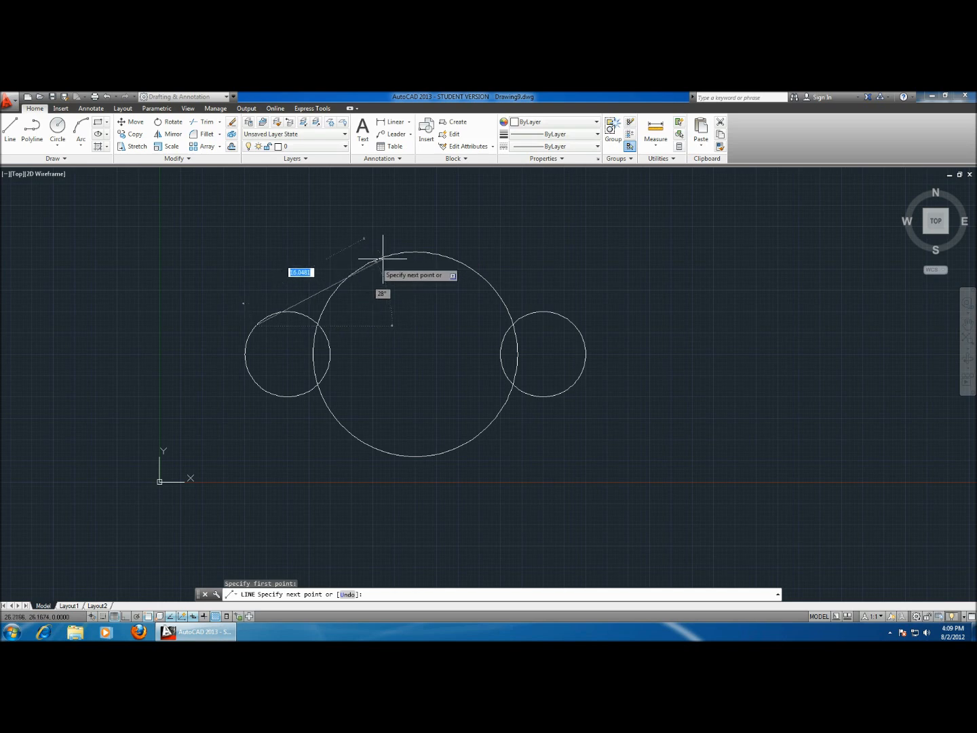
mouse_move(383, 261)
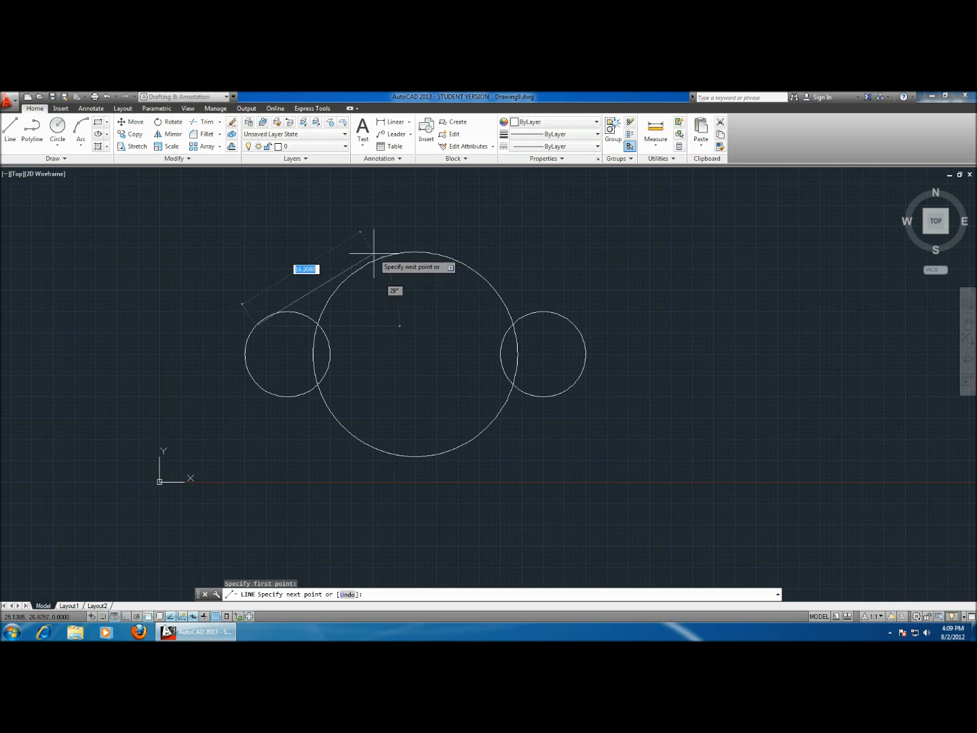
key("Escape")
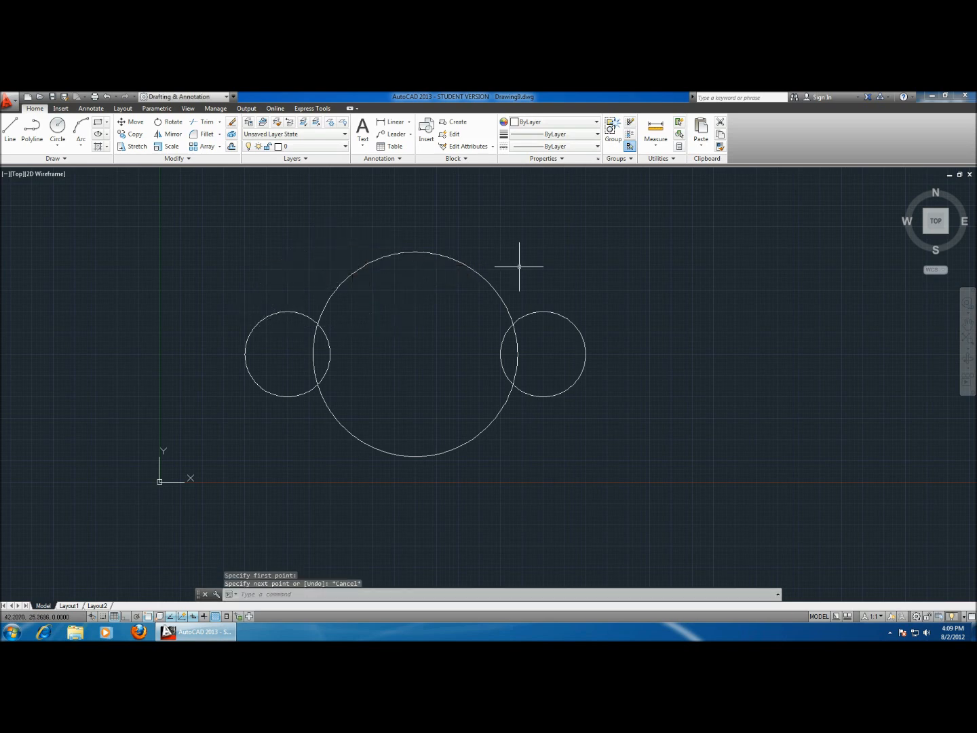
Step: Enable the Tangent object snap in Drafting Settings via OSNAP
type("OSna")
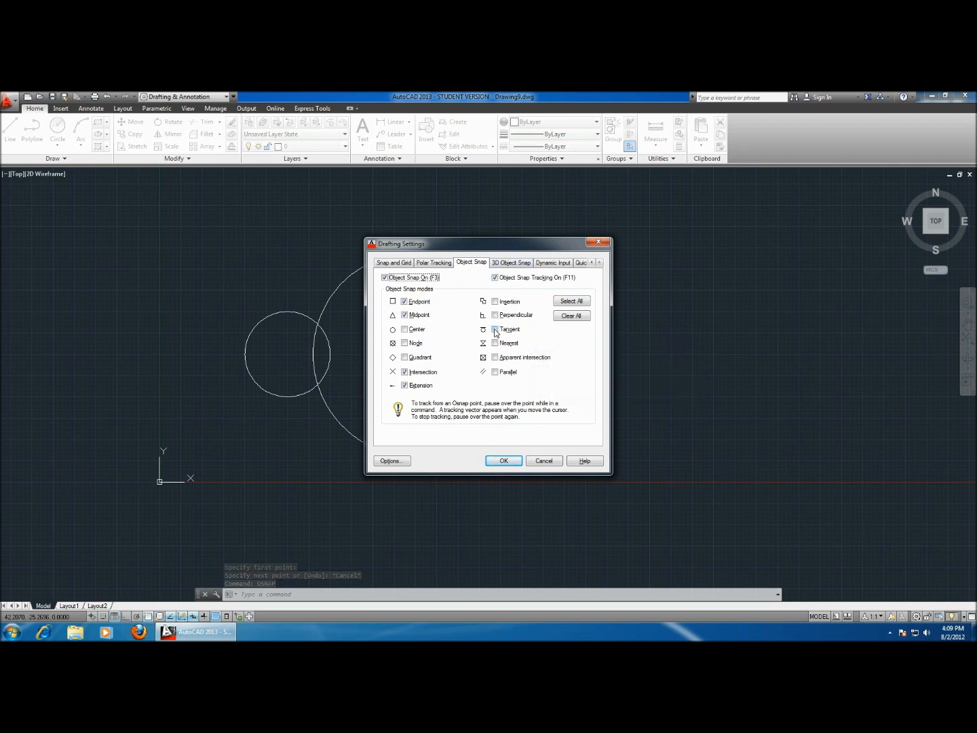
left_click(496, 329)
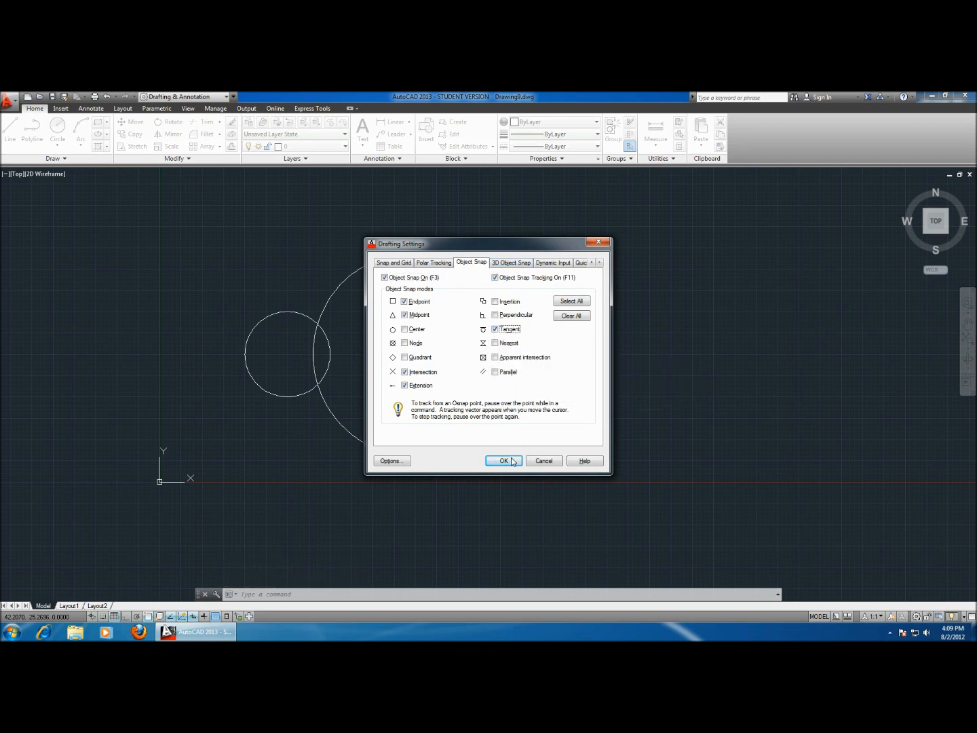
left_click(503, 460)
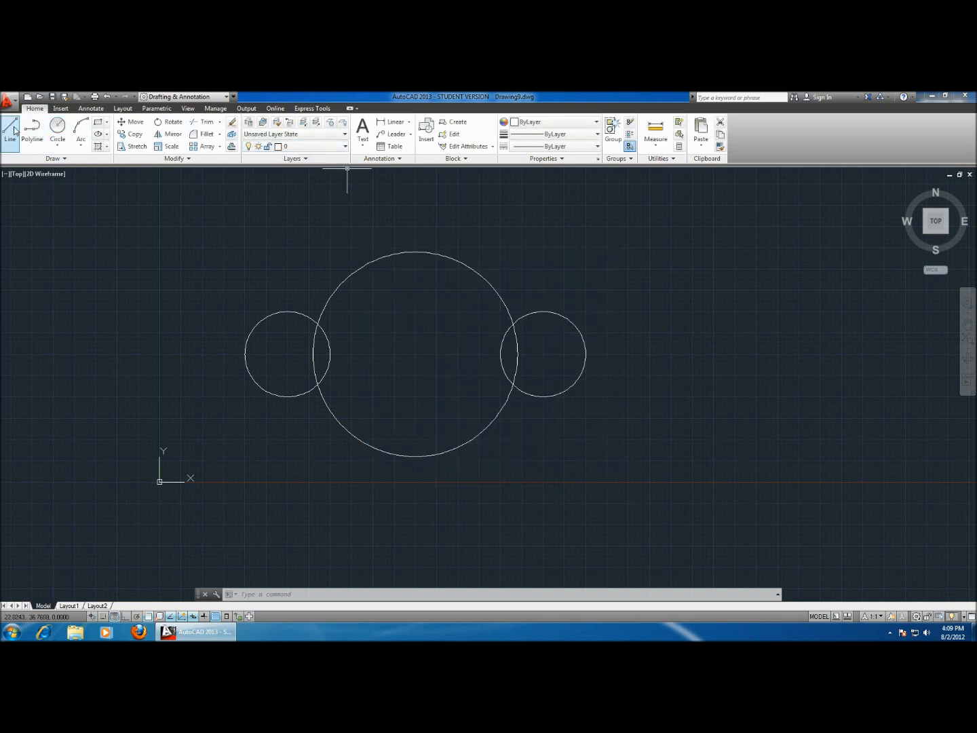
Step: Draw tangent lines linking the left small circle and the large circle, upper and lower
left_click(9, 131)
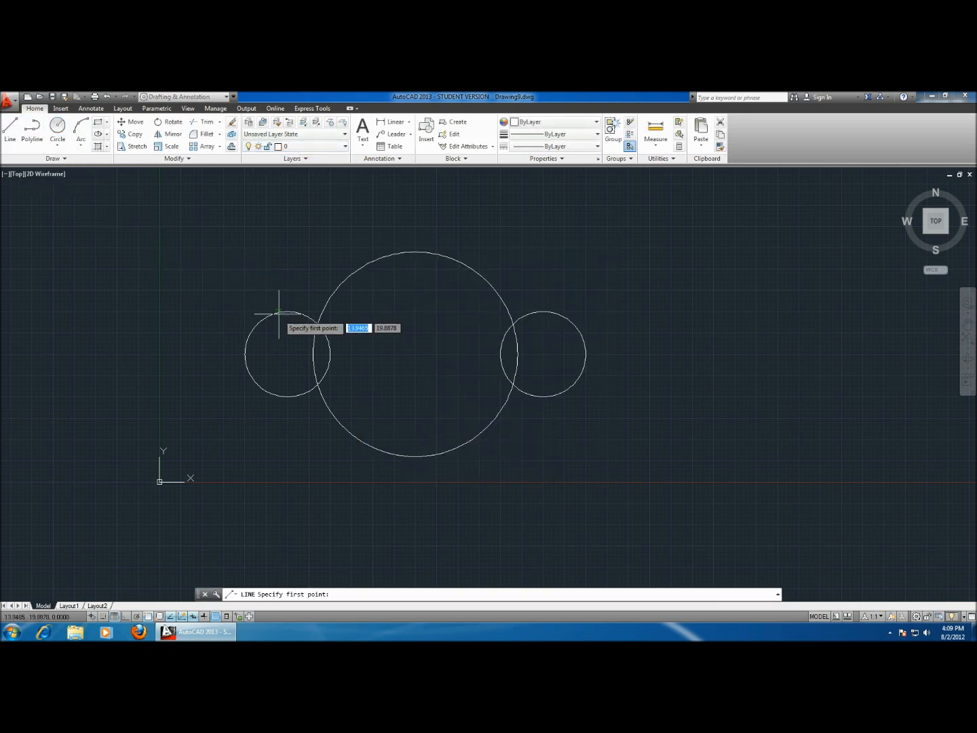
mouse_move(264, 317)
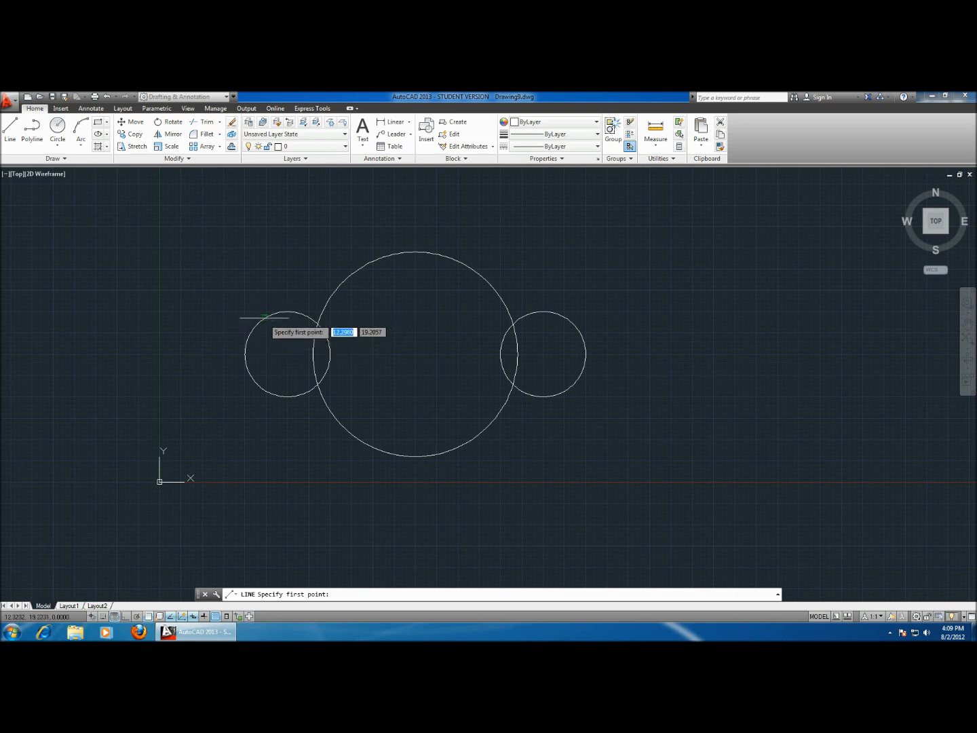
mouse_move(270, 318)
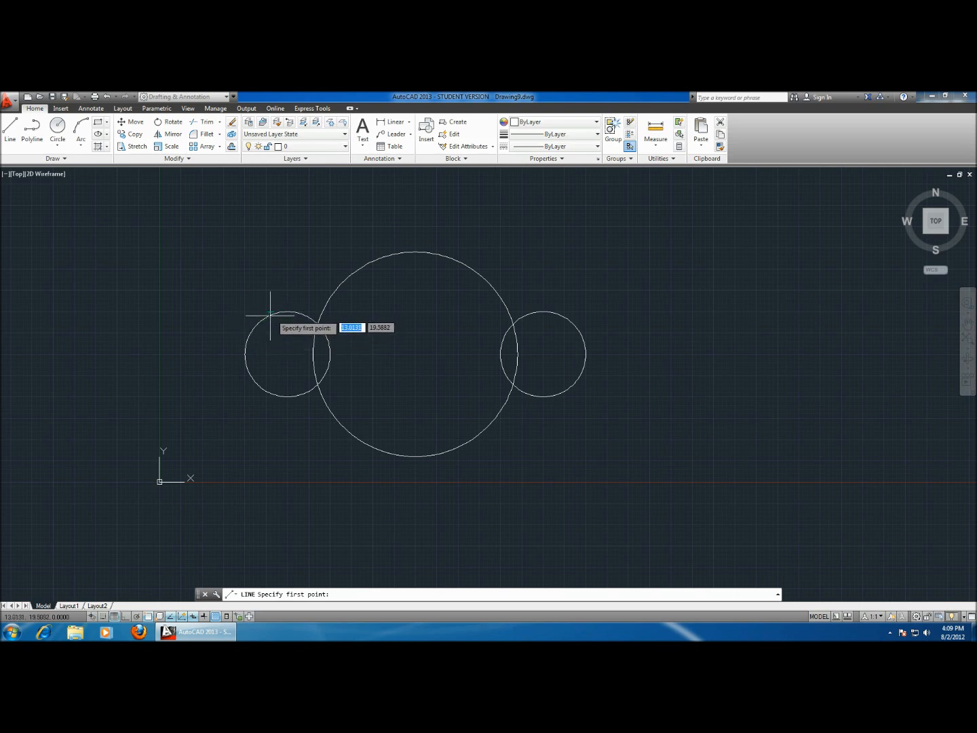
mouse_move(276, 314)
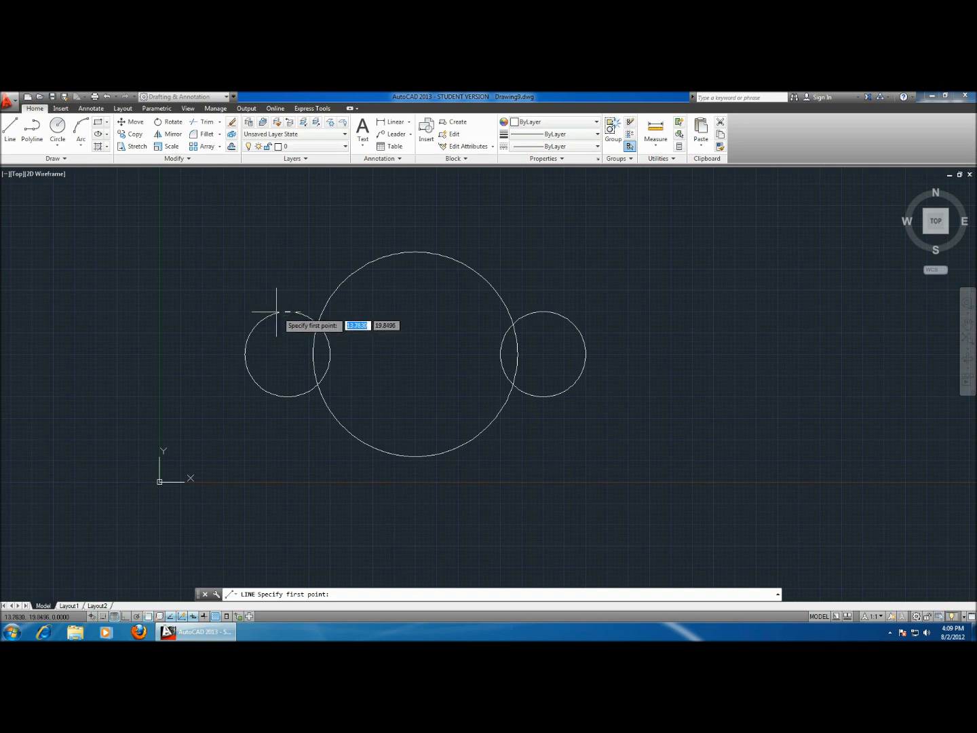
left_click(277, 312)
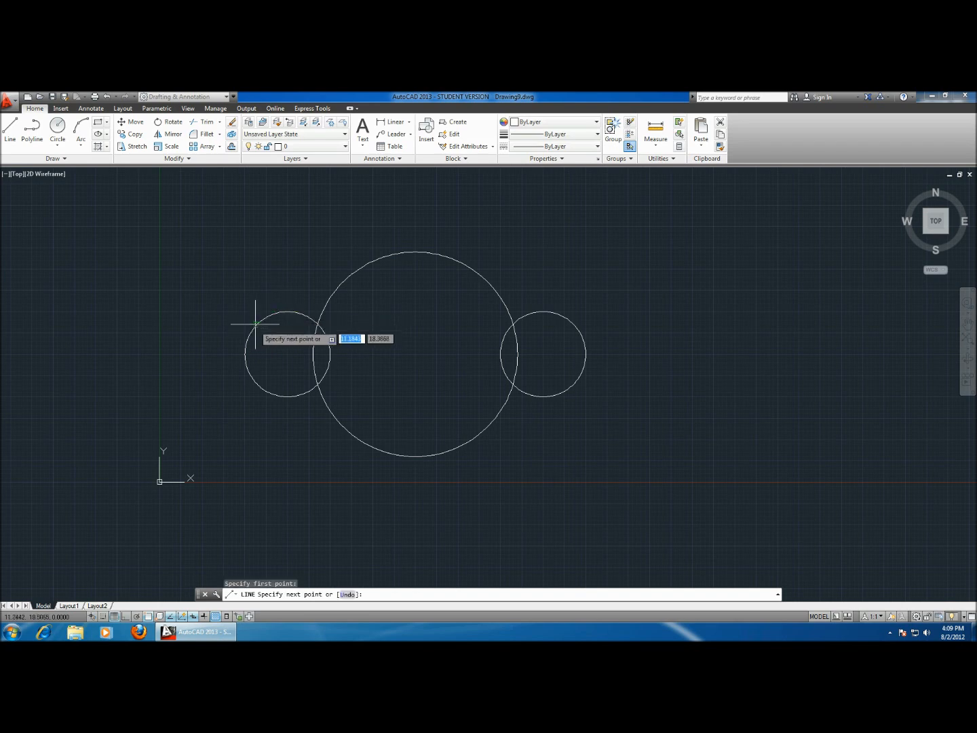
mouse_move(346, 306)
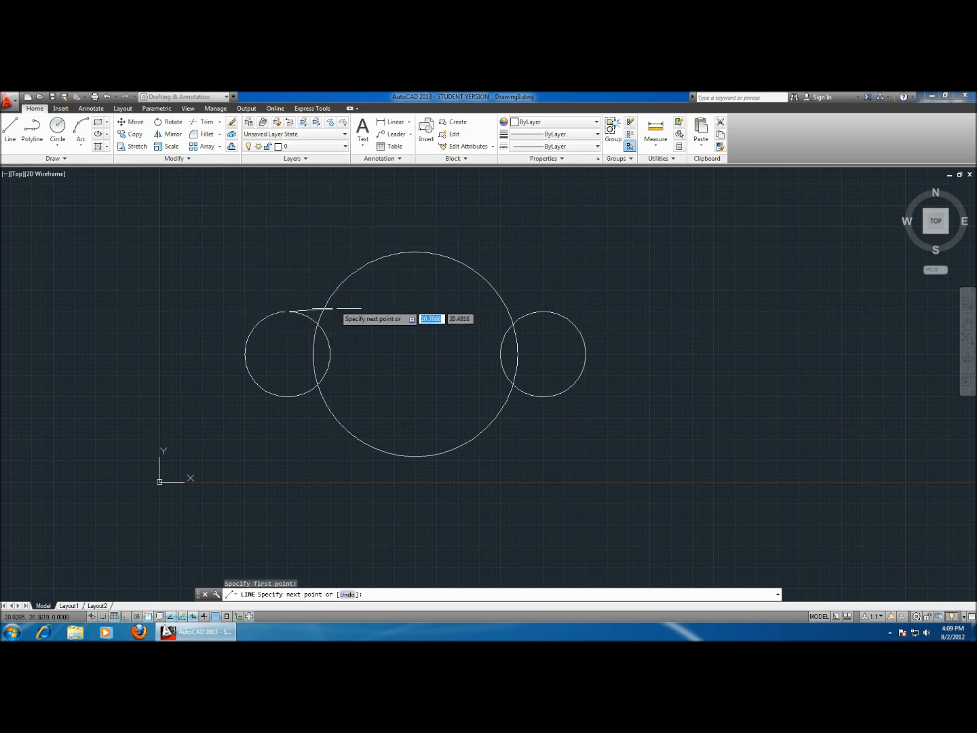
mouse_move(353, 323)
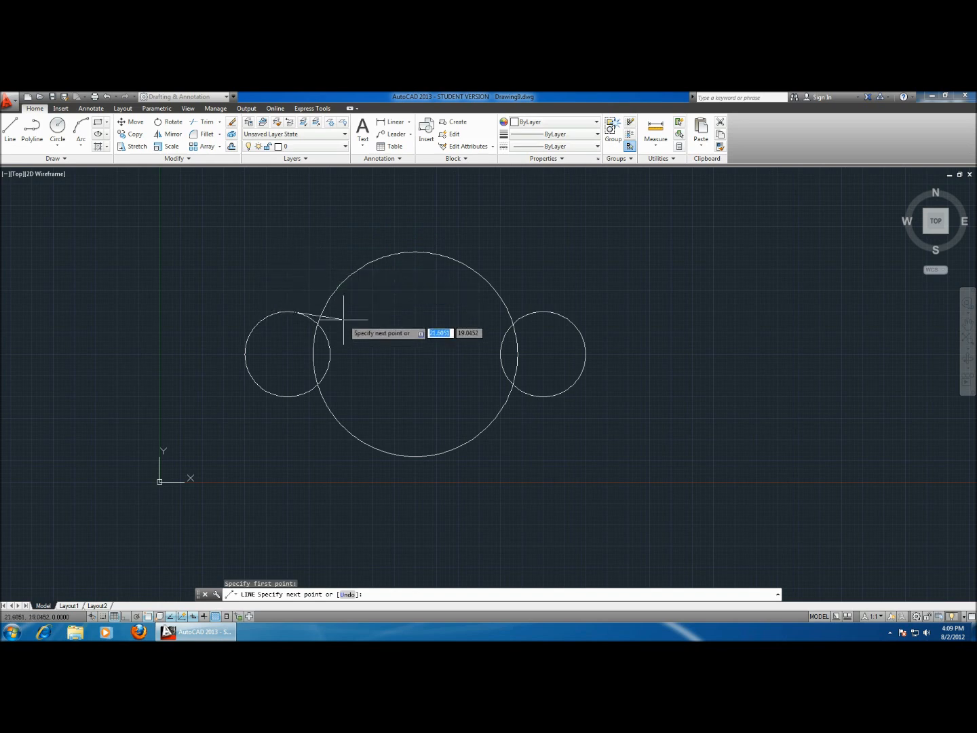
mouse_move(358, 319)
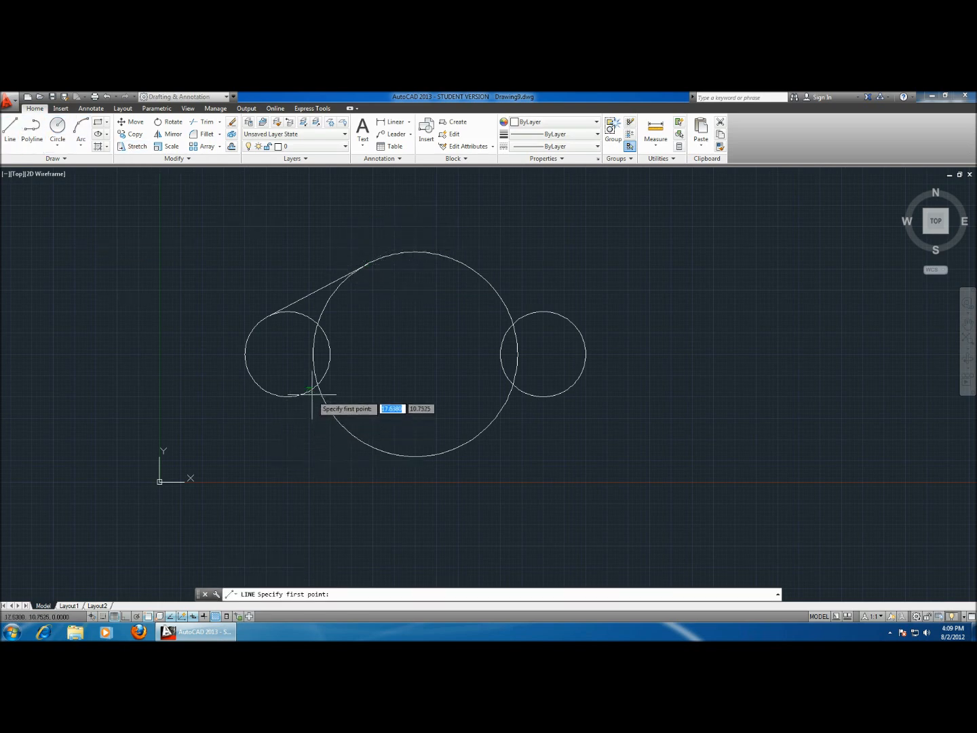
left_click(312, 397)
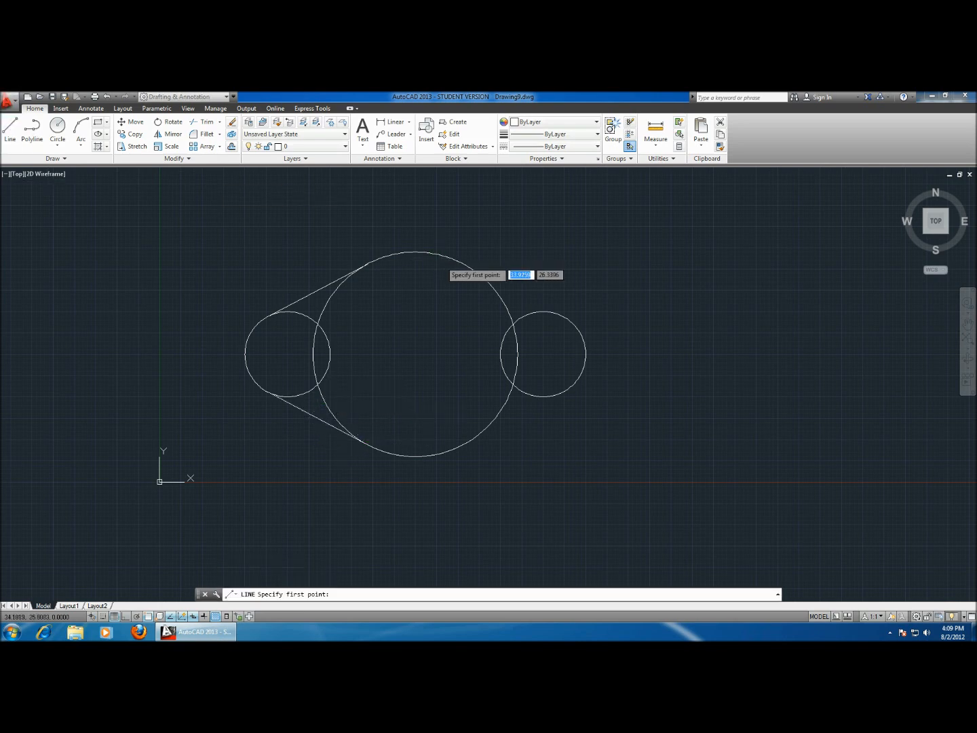
left_click(563, 315)
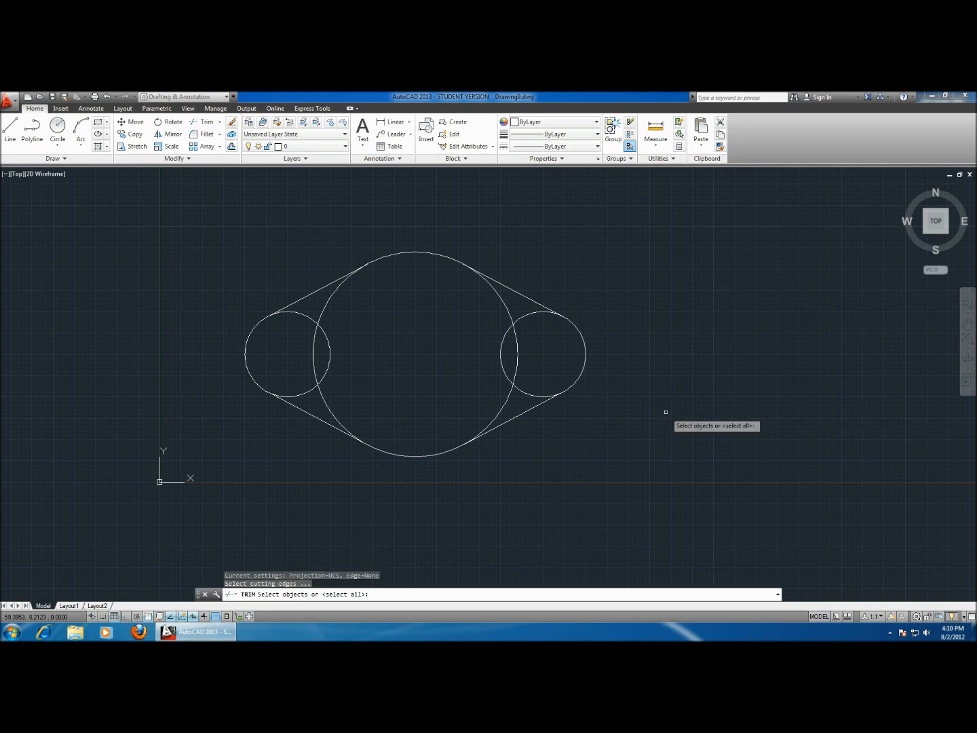
mouse_move(569, 296)
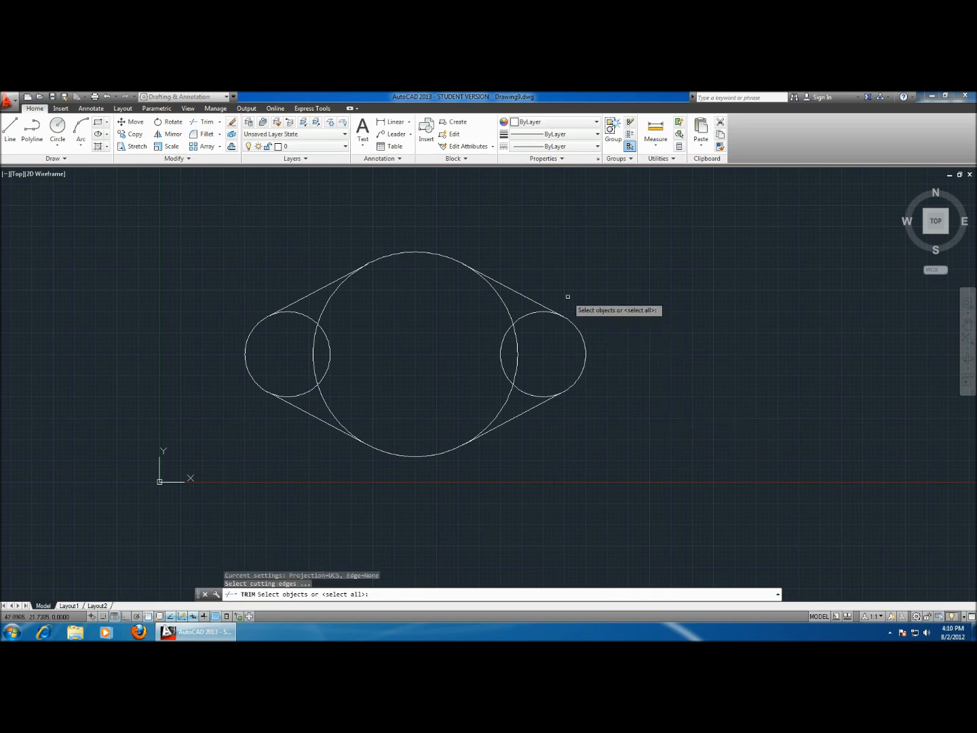
mouse_move(541, 290)
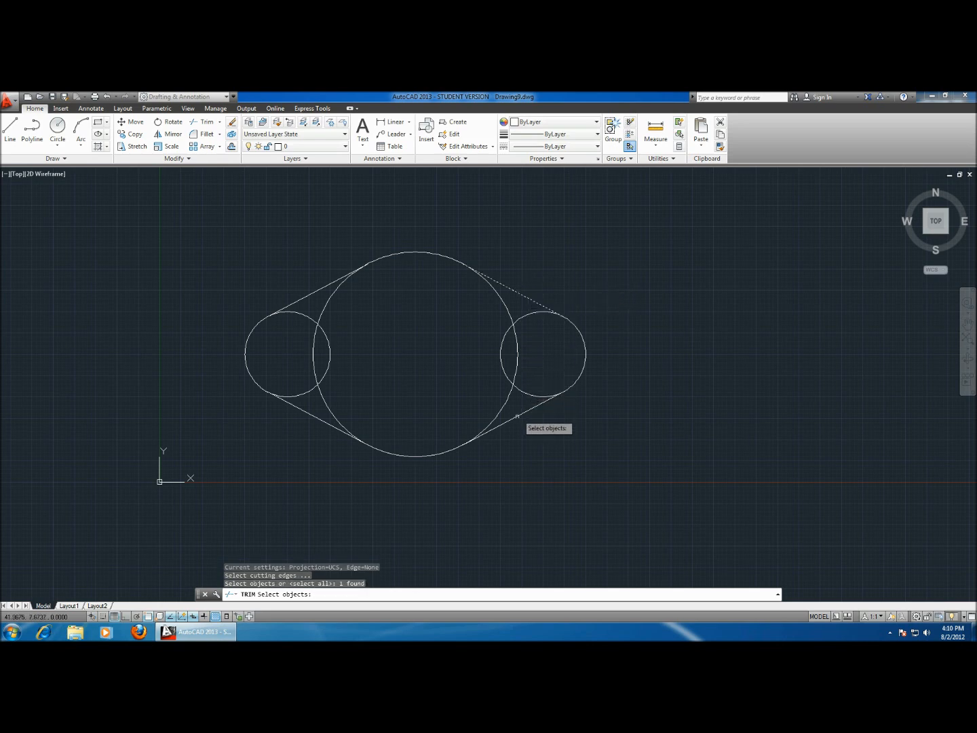
Step: Use the two tangent lines as Trim cutting edges and remove an inner arc of the large circle
left_click(316, 407)
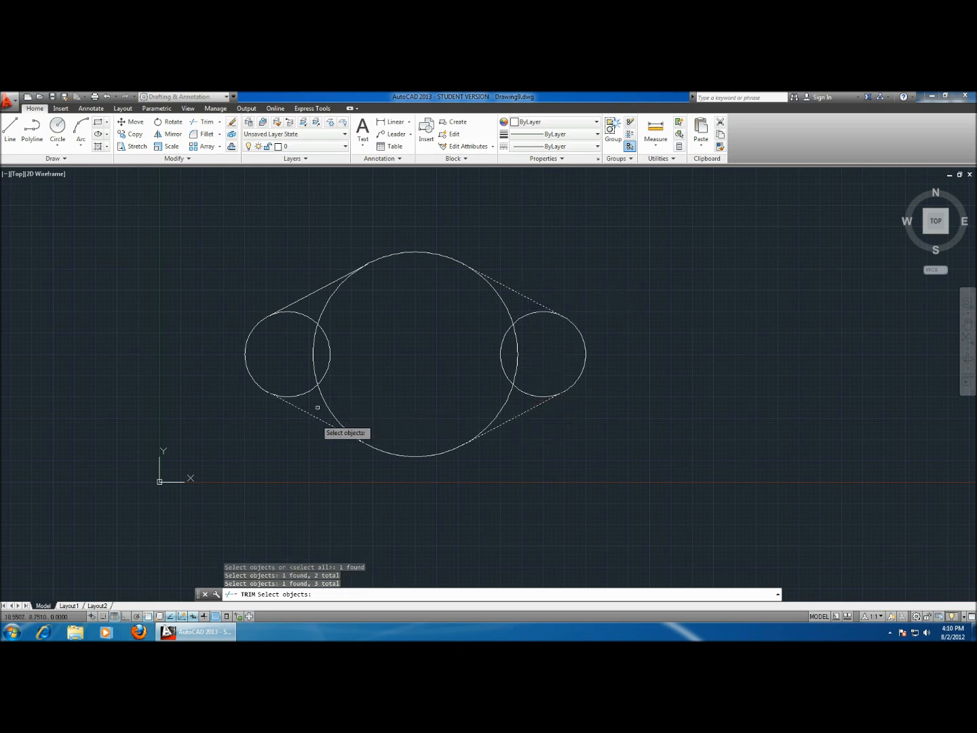
left_click(313, 293)
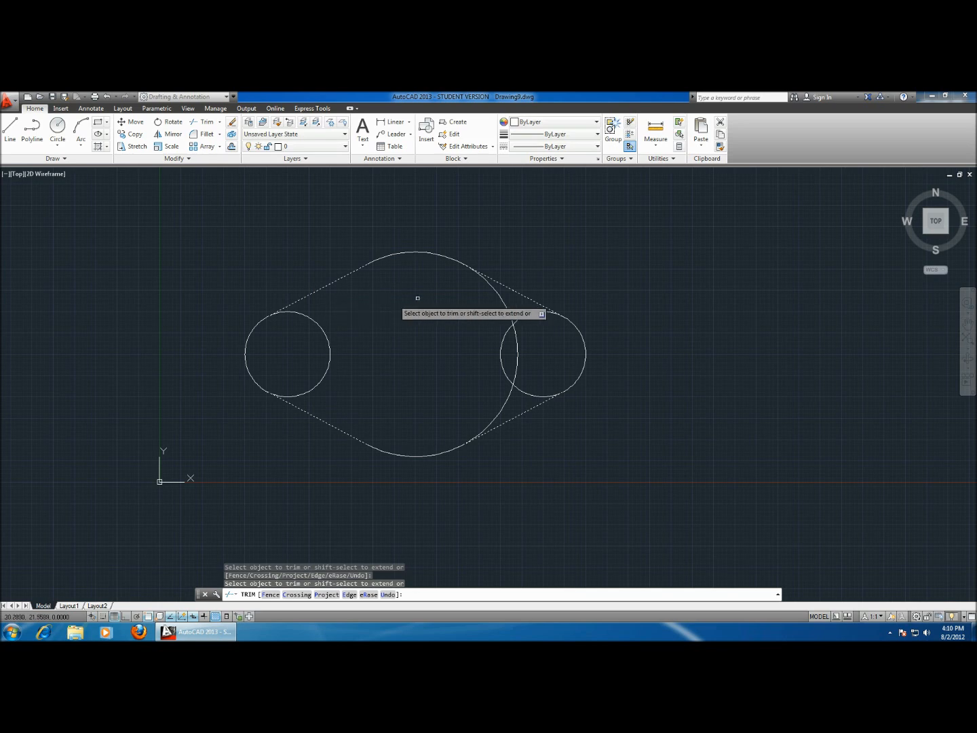
left_click(507, 328)
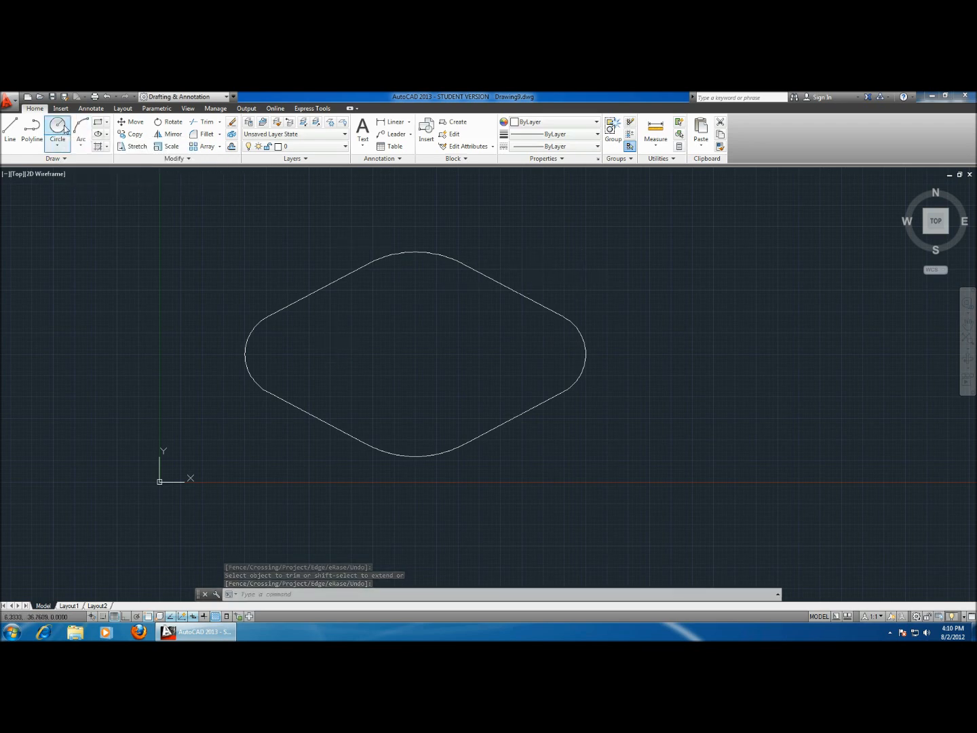
Step: Draw bolt-hole circles, entering 15 for a centre coordinate and placing the right hole's centre
left_click(57, 130)
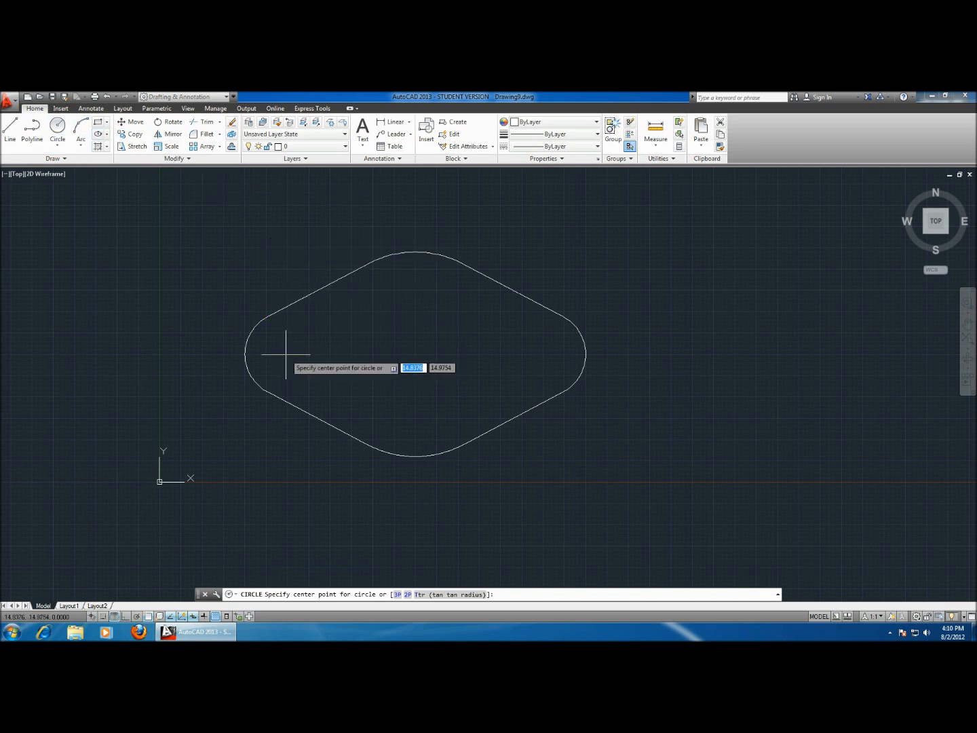
type("15")
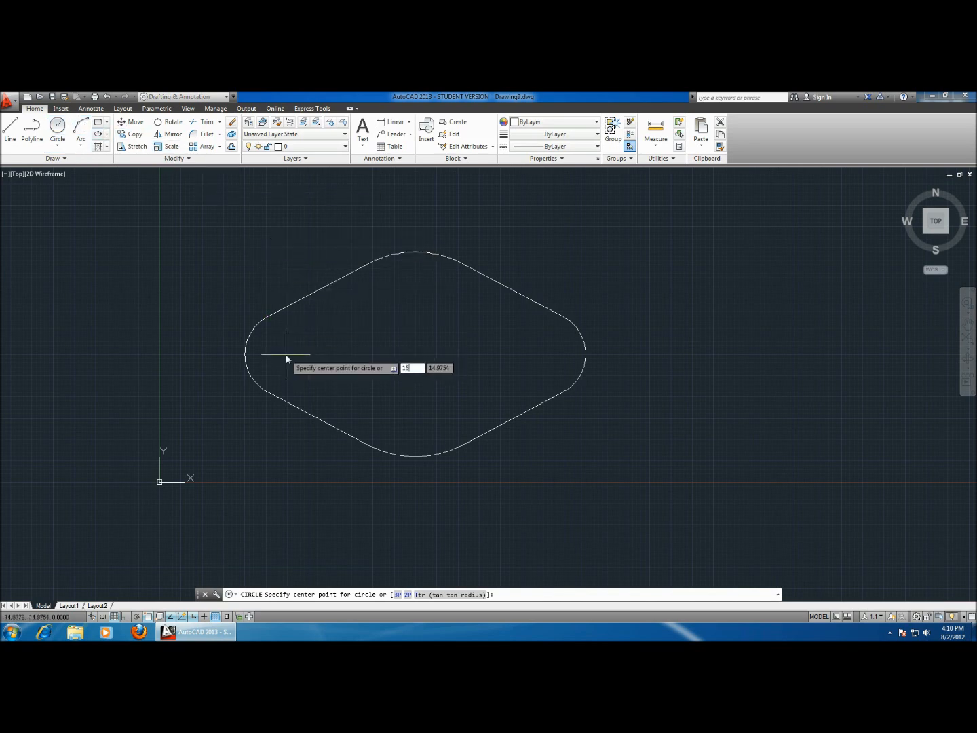
key("Return")
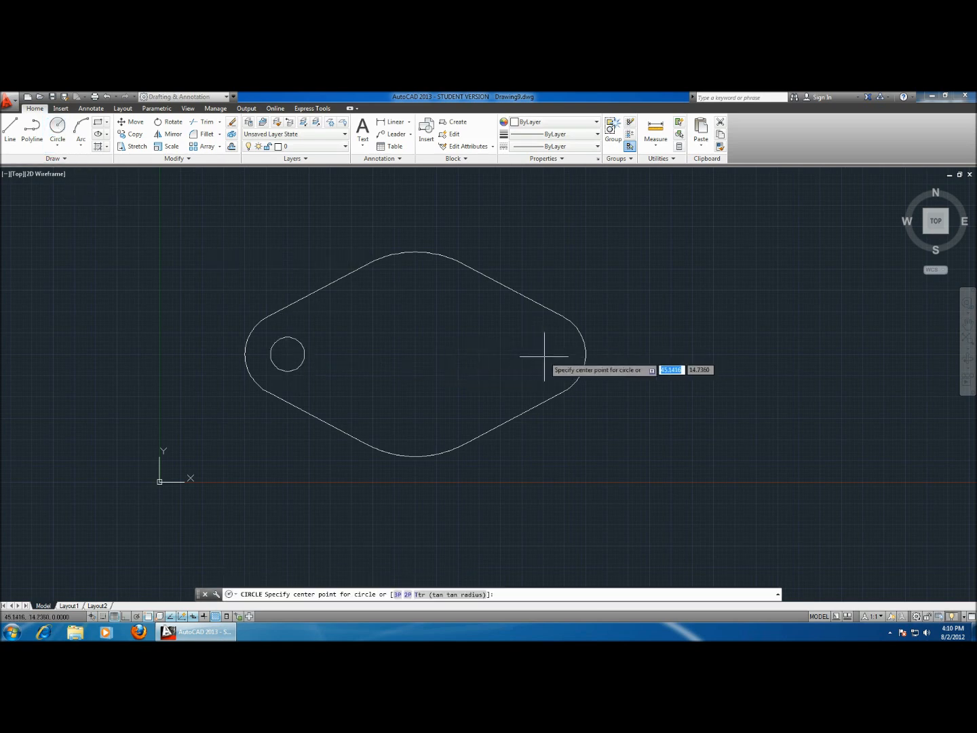
left_click(543, 356)
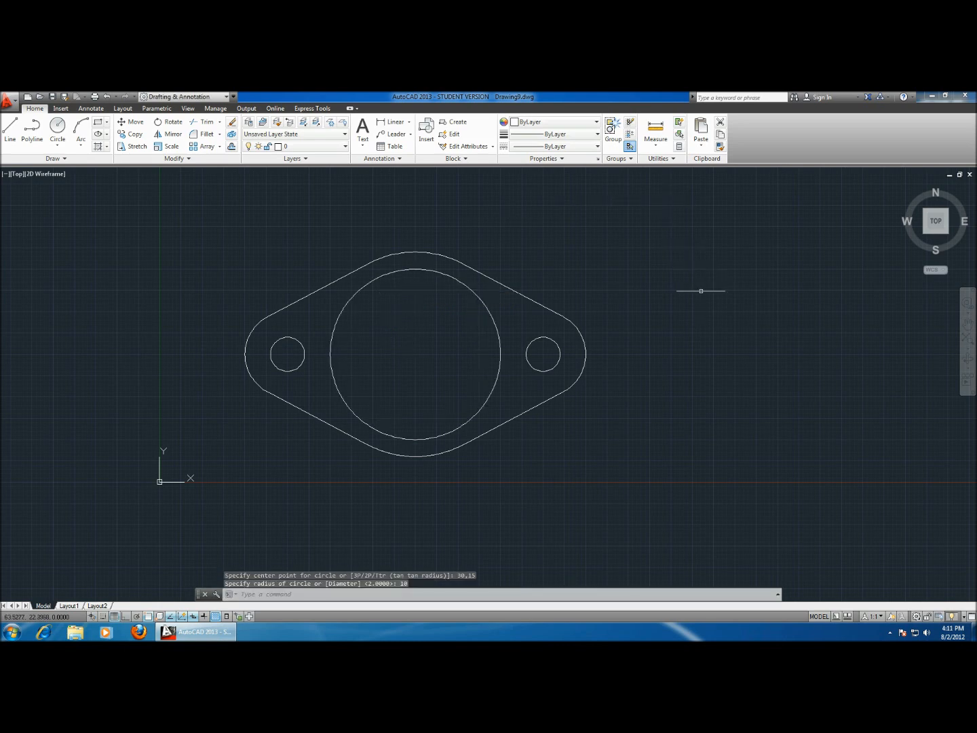
mouse_move(643, 278)
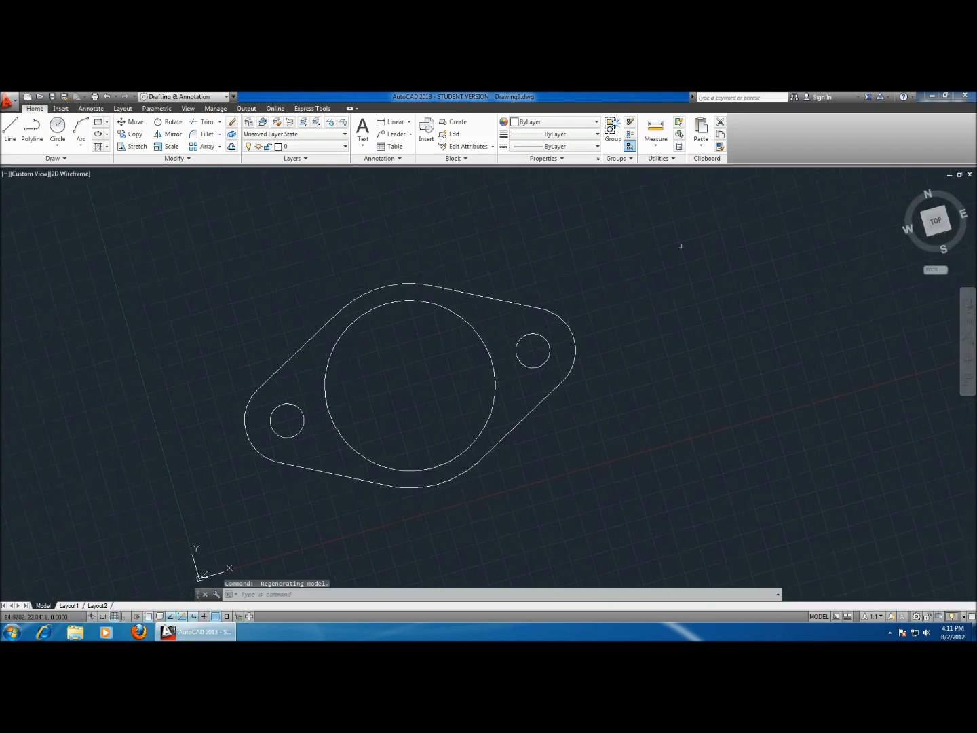
left_click(935, 220)
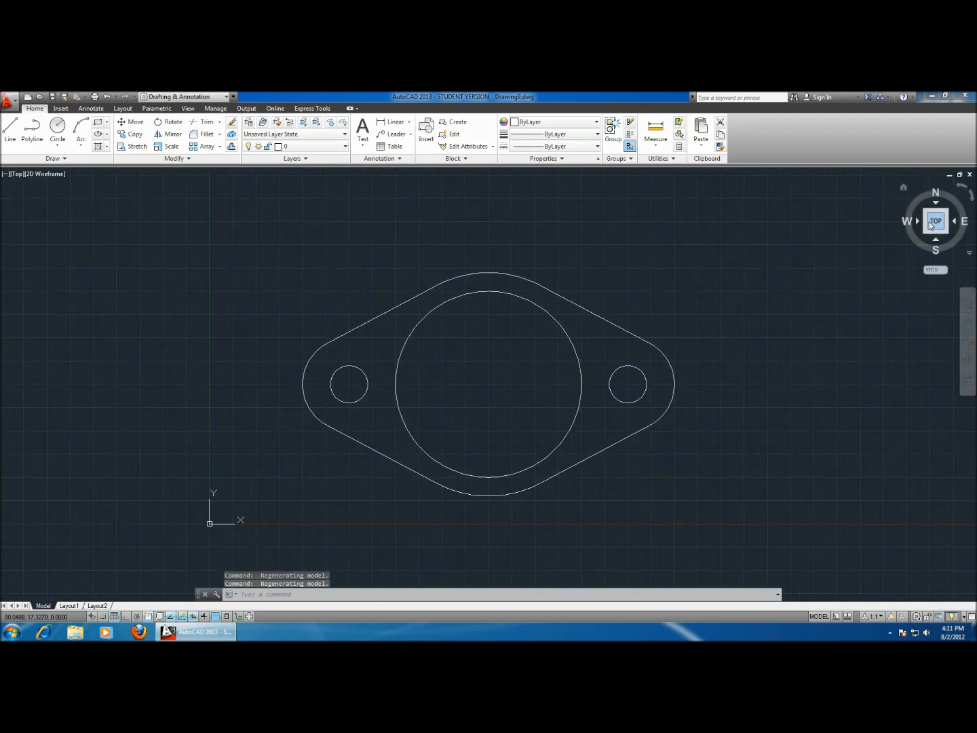
mouse_move(361, 189)
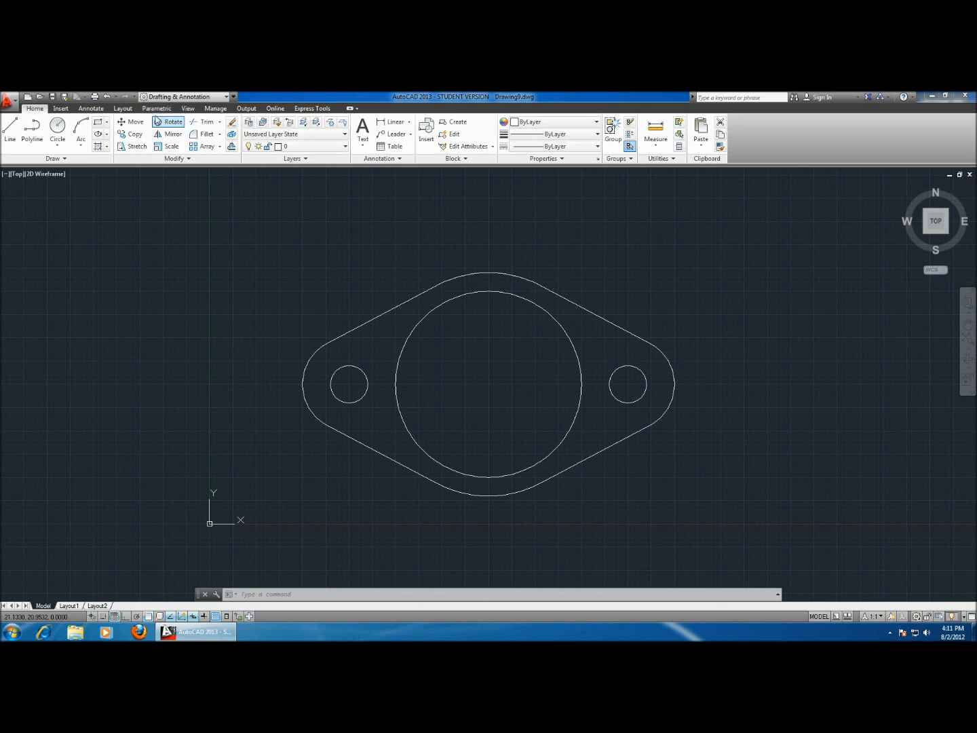
Step: Add aligned constraints d1=40 overall width and d2=30 between the bolt-hole centres
left_click(158, 109)
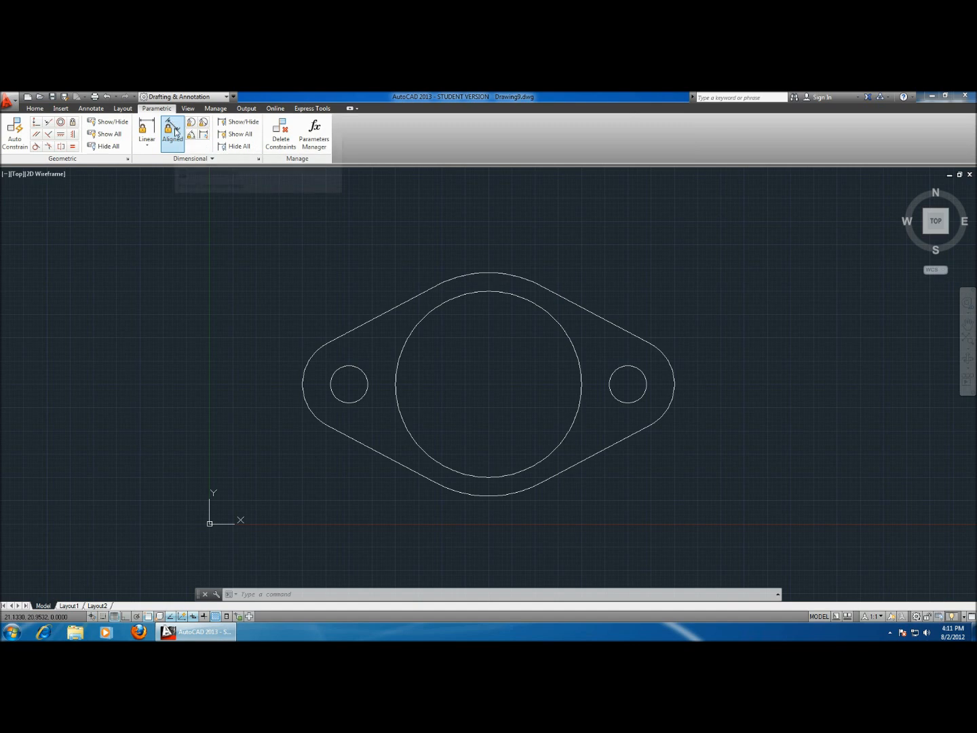
left_click(171, 133)
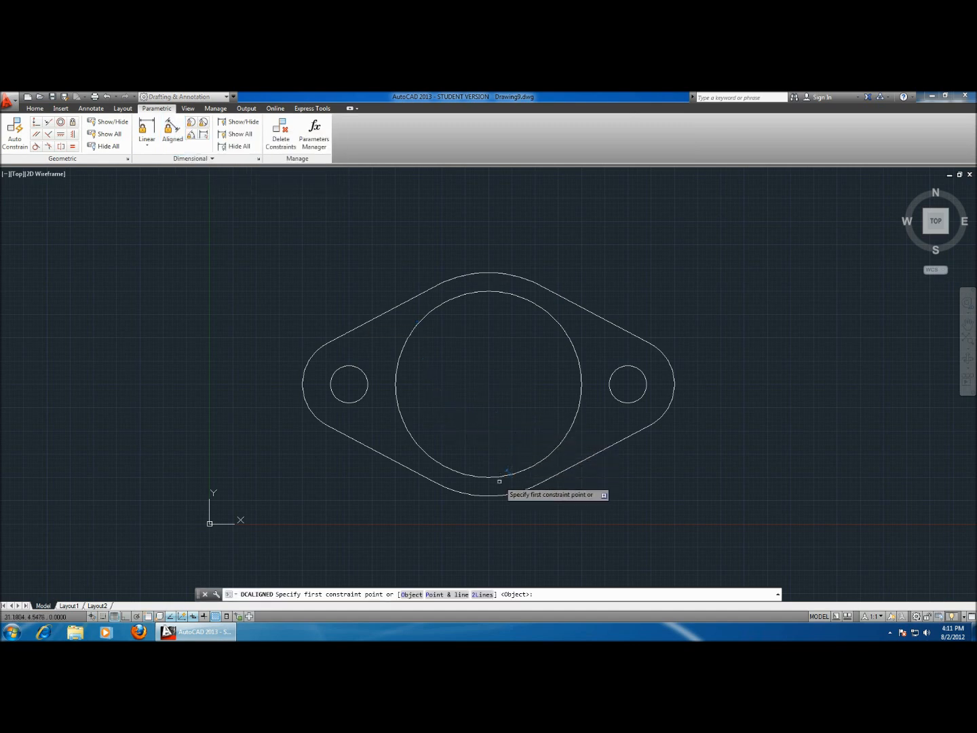
mouse_move(305, 383)
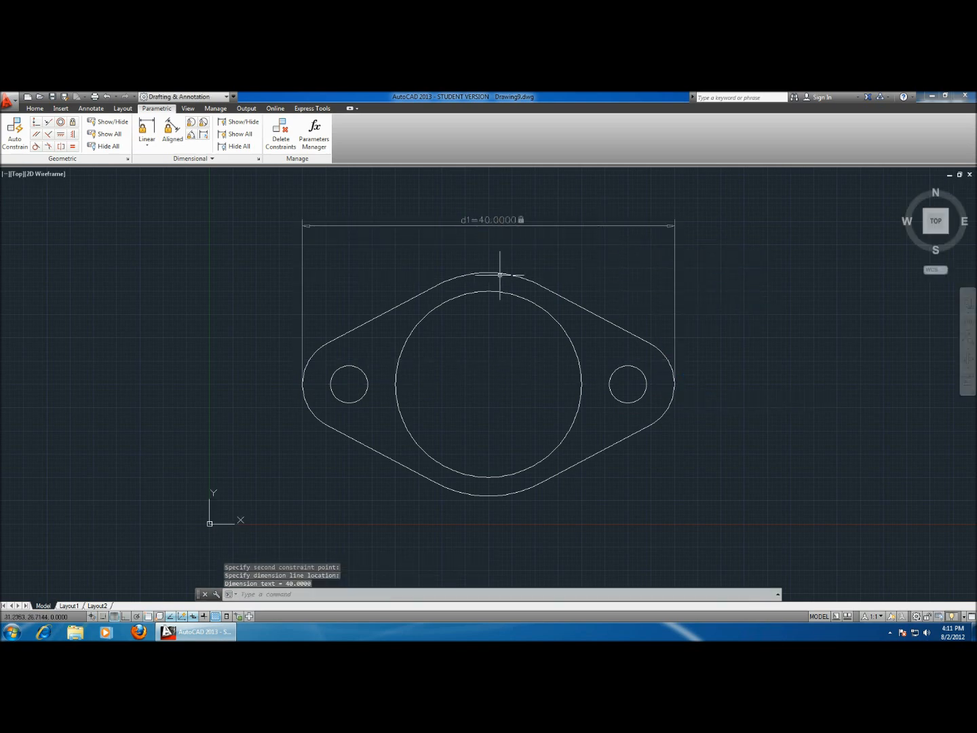
left_click(171, 133)
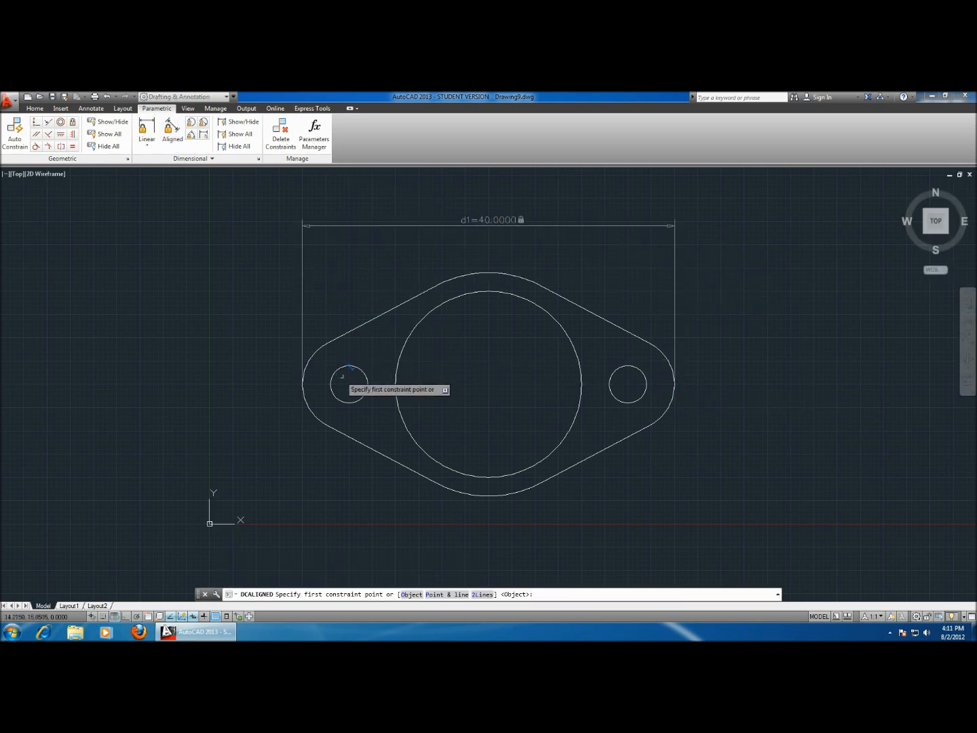
left_click(347, 369)
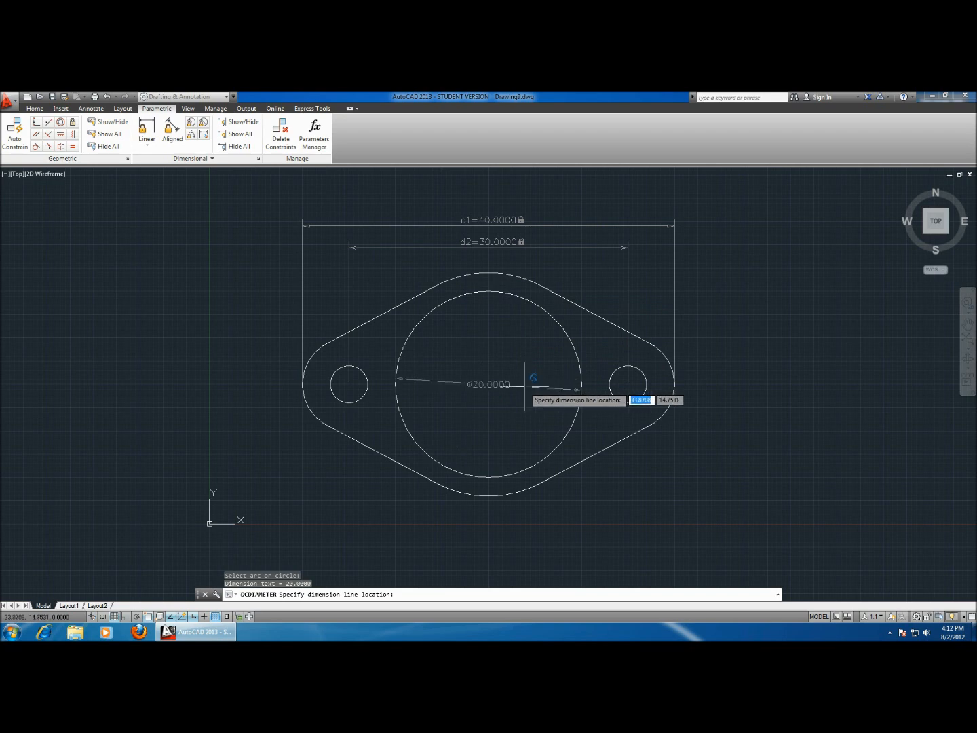
Step: Add diameter constraints 20 and 4 on the holes and the 24 height constraint d3
left_click(495, 385)
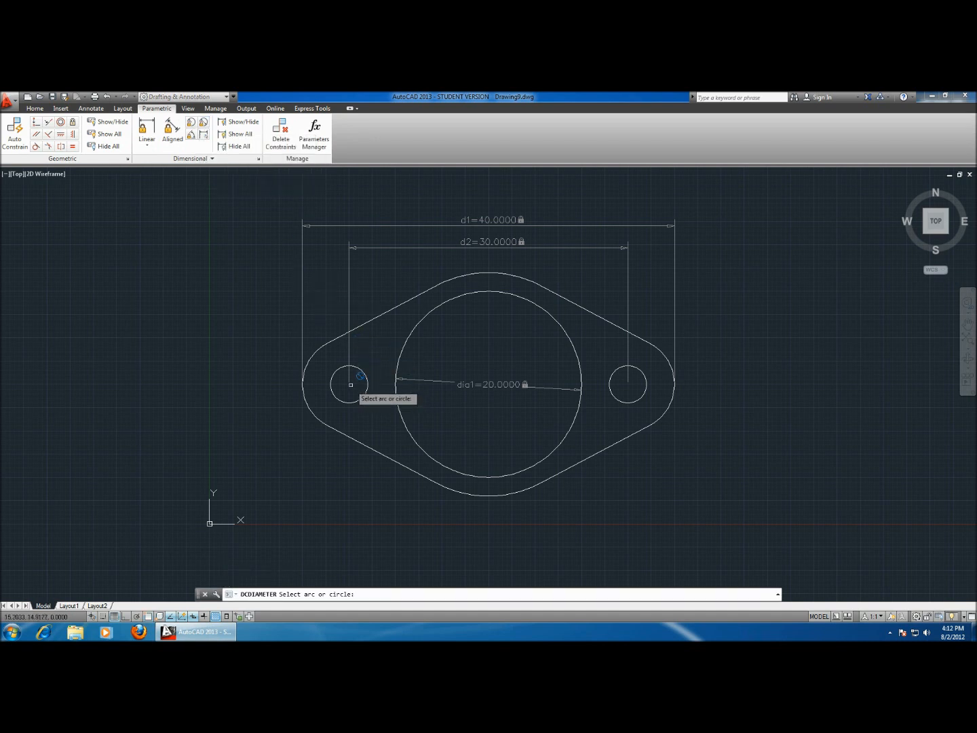
left_click(350, 385)
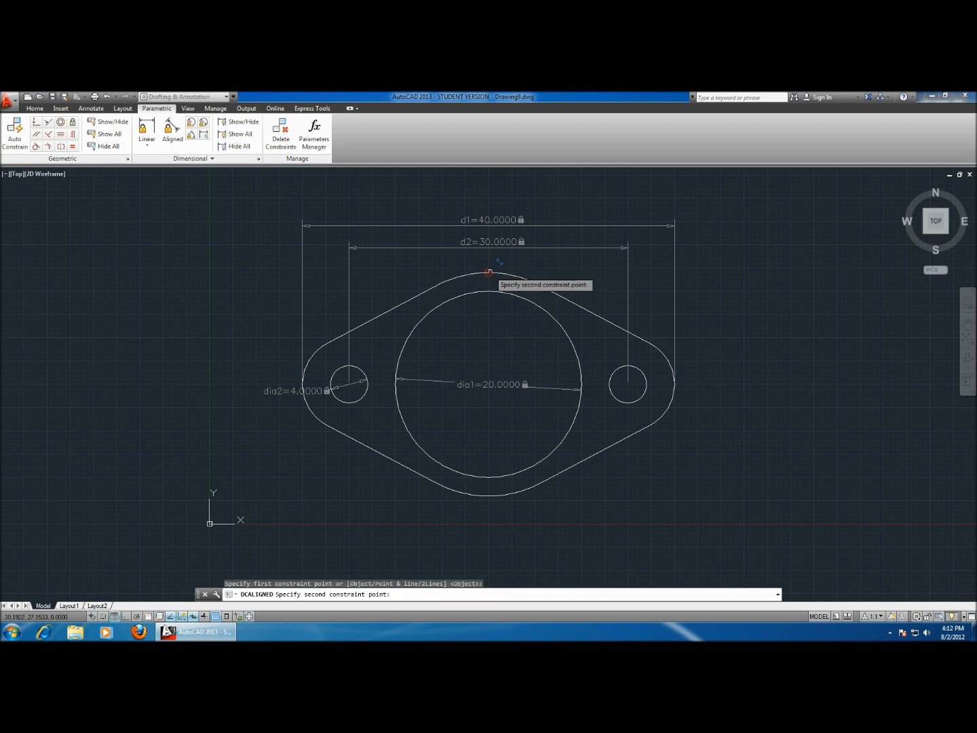
mouse_move(490, 494)
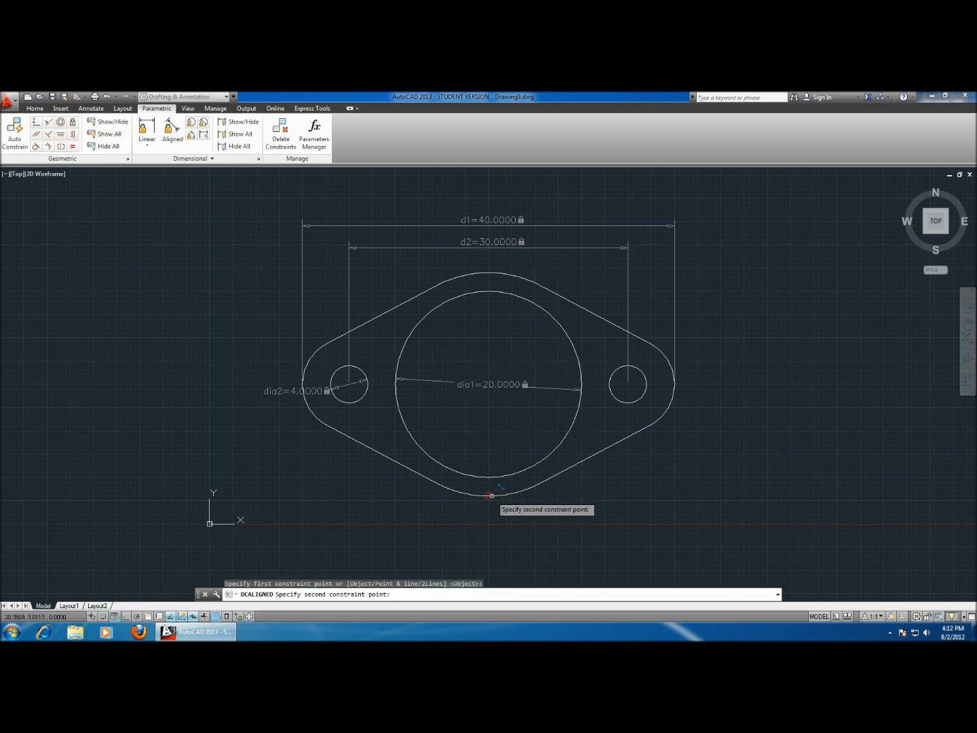
left_click(763, 353)
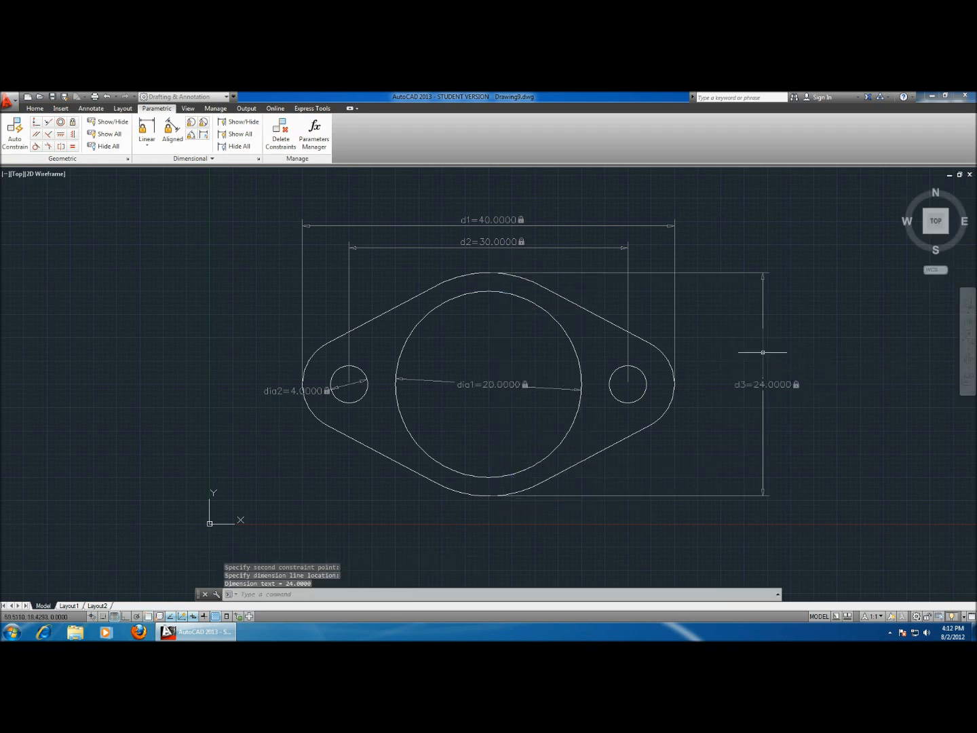
mouse_move(876, 297)
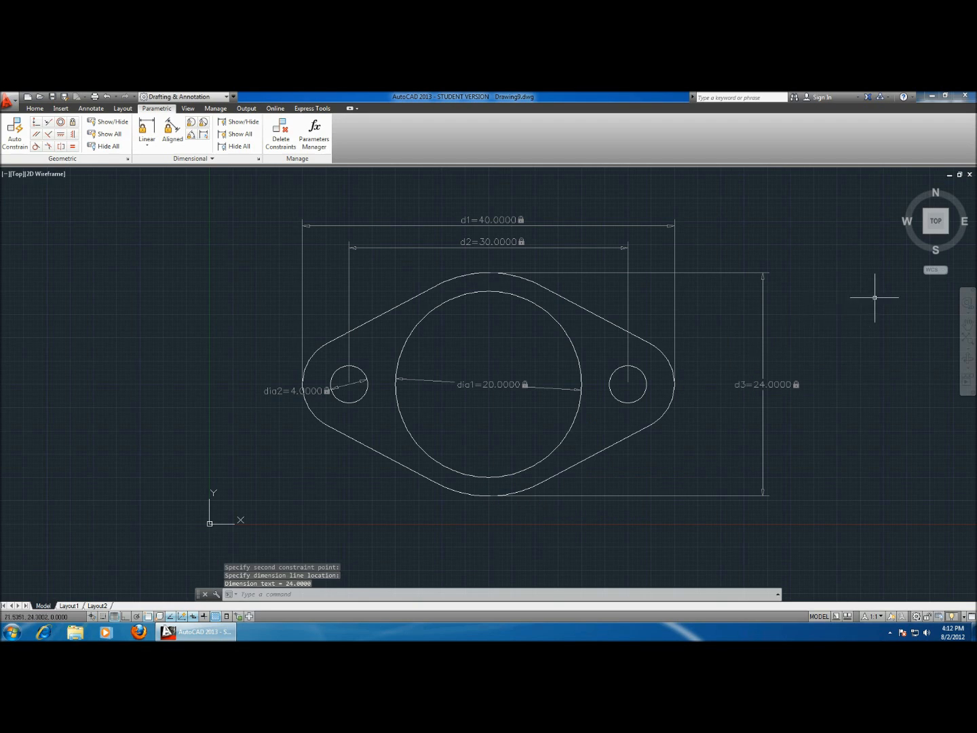